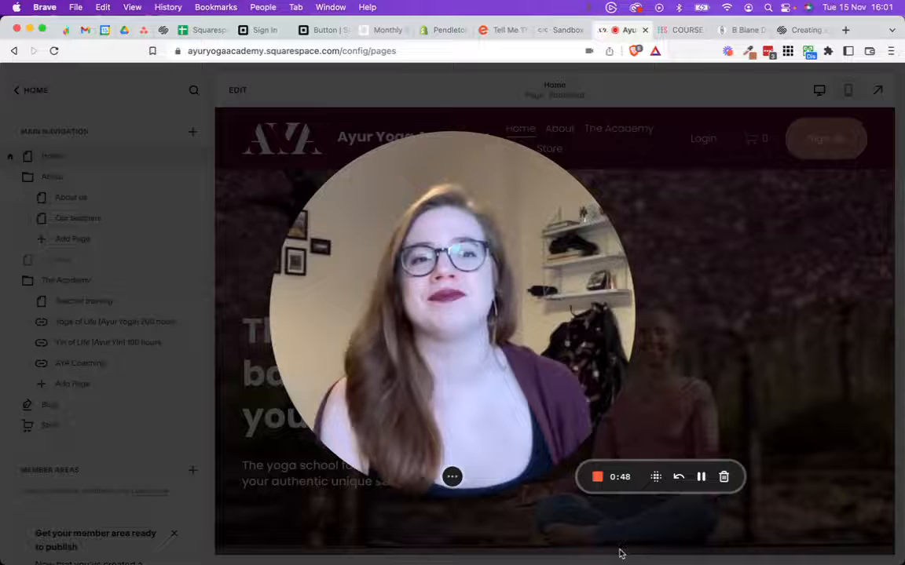
Step: Switch to the B Blane Designs jewellery site and browse down its home page
{"action": "left_click", "coordinate": [738, 30]}
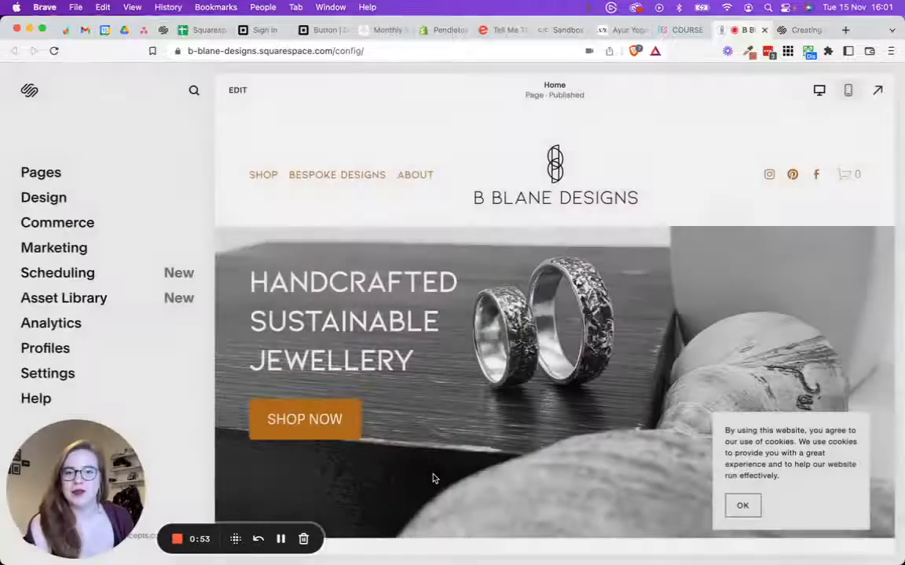
{"action": "scroll", "scroll_direction": "down", "scroll_amount": 3}
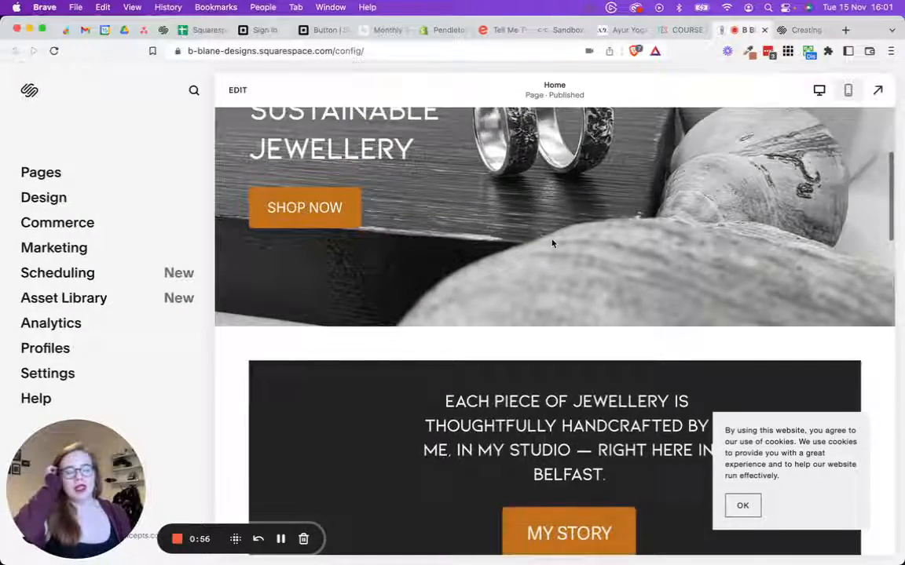
{"action": "scroll", "scroll_direction": "down", "scroll_amount": 3}
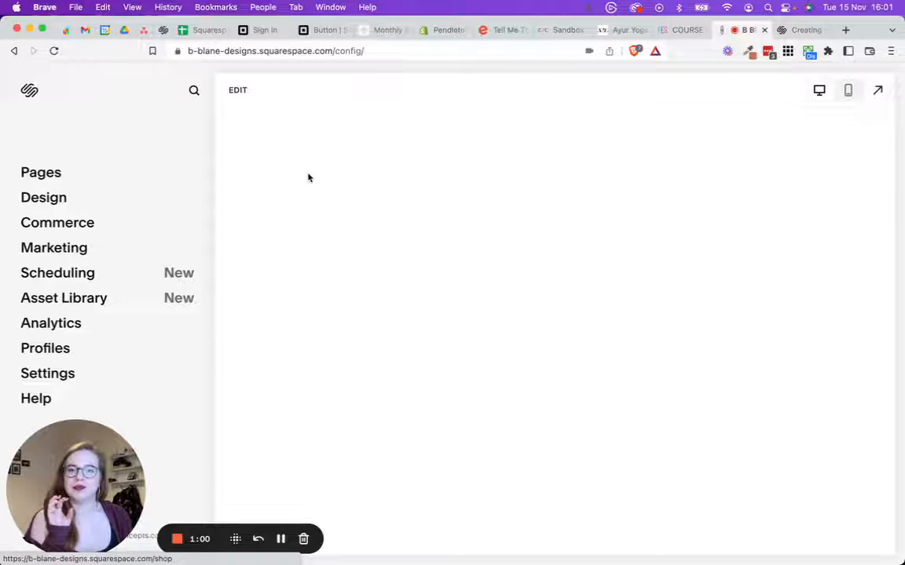
{"action": "mouse_move", "coordinate": [703, 204]}
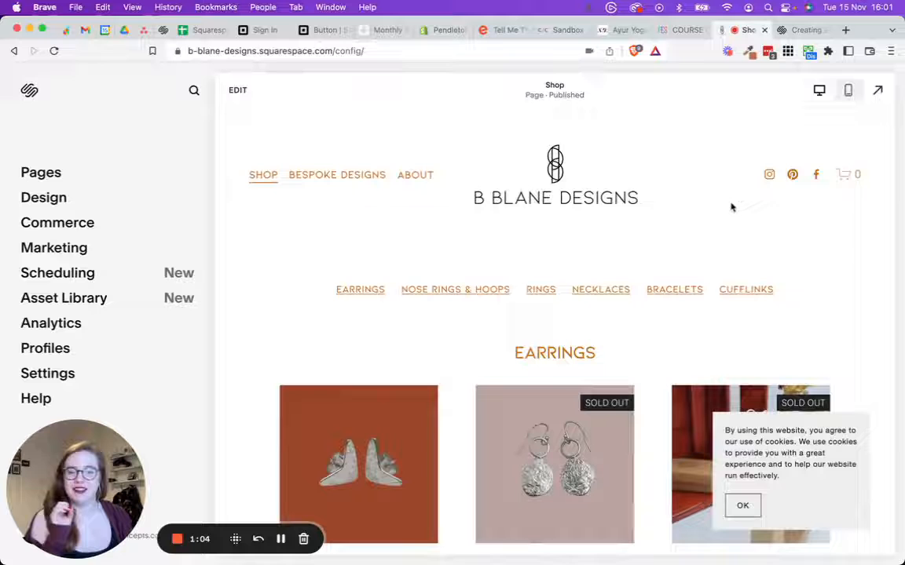
Step: Preview the Shop page full-screen, accept the cookie banner, and scroll through the product categories
{"action": "left_click", "coordinate": [877, 90]}
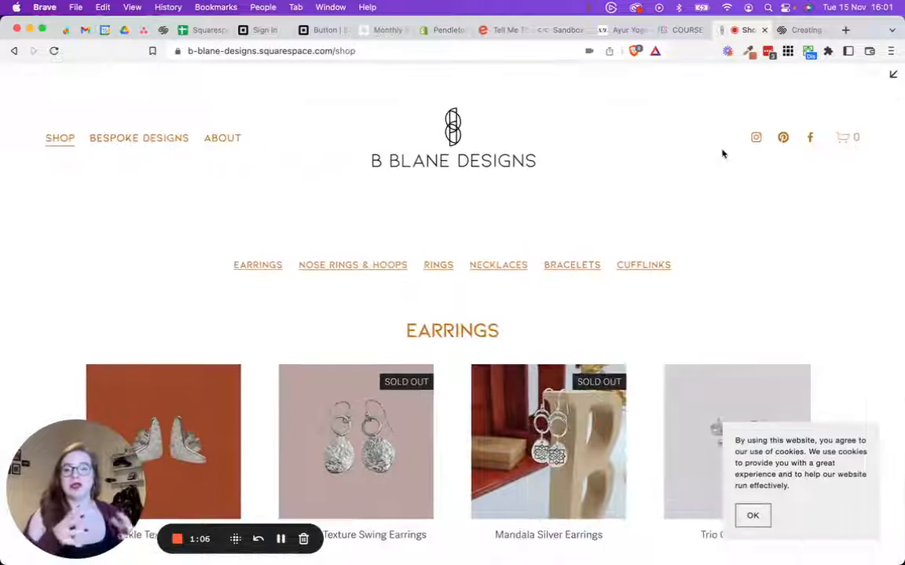
{"action": "mouse_move", "coordinate": [762, 399]}
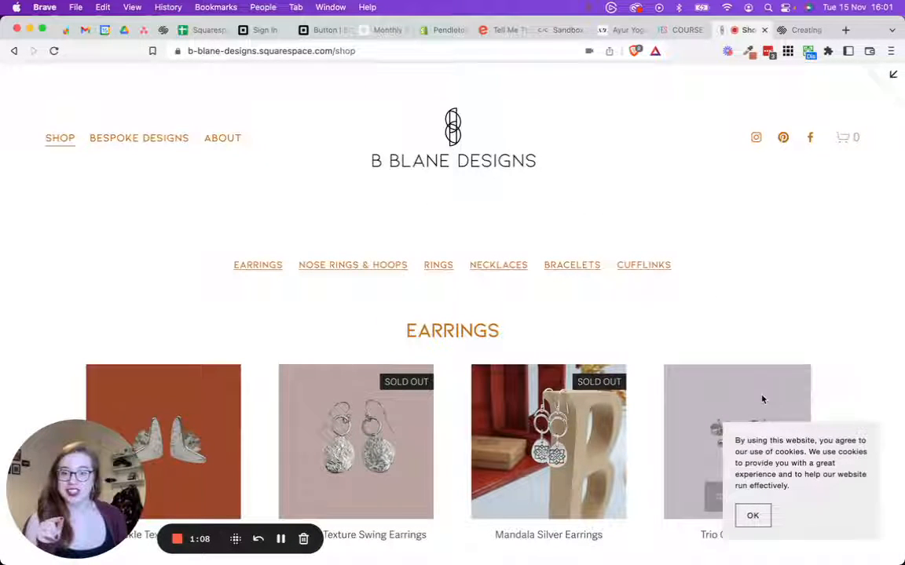
{"action": "left_click", "coordinate": [752, 515]}
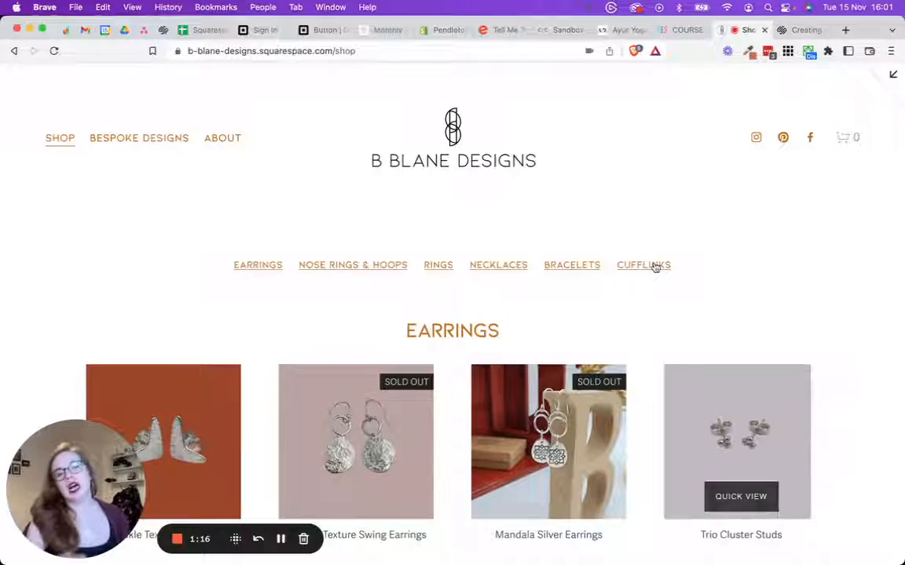
{"action": "scroll", "scroll_direction": "down", "scroll_amount": 3}
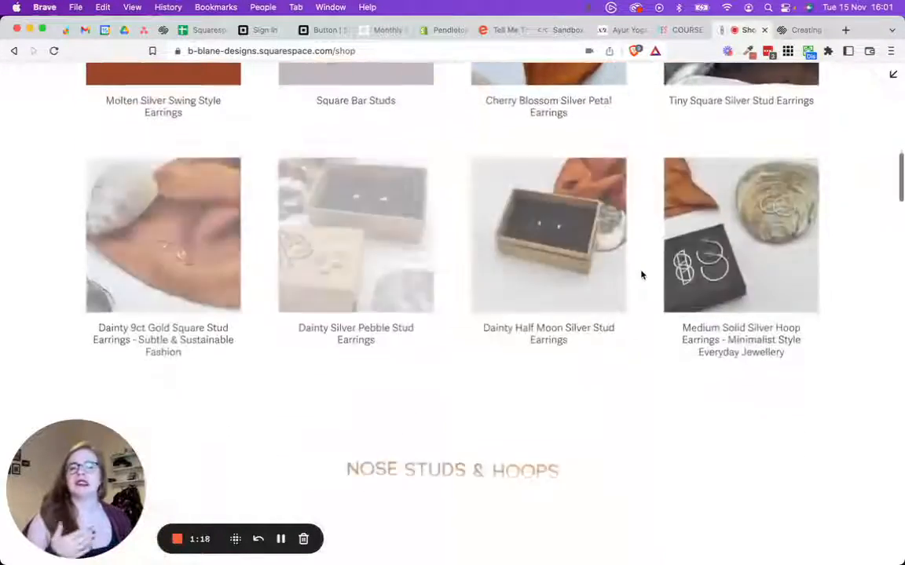
{"action": "scroll", "scroll_direction": "down", "scroll_amount": 3}
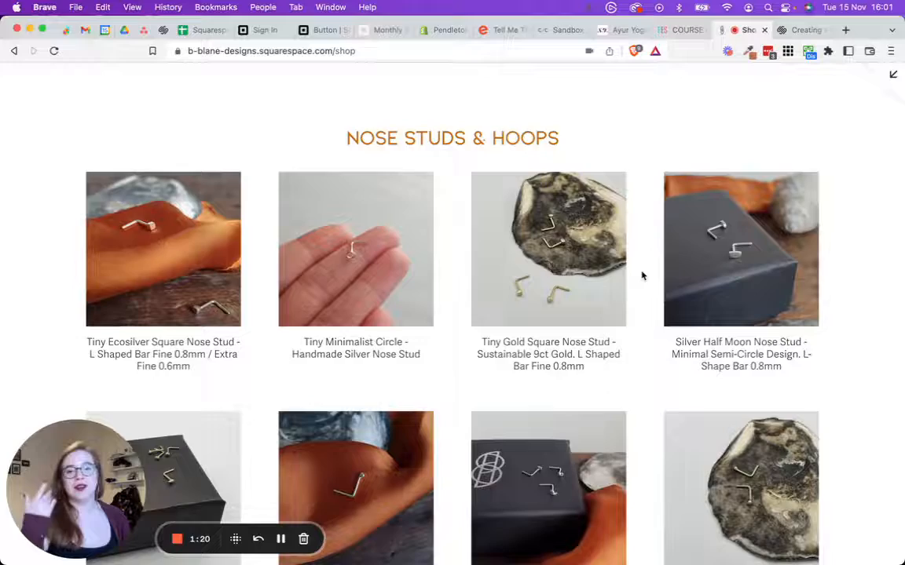
{"action": "scroll", "scroll_direction": "down", "scroll_amount": 3}
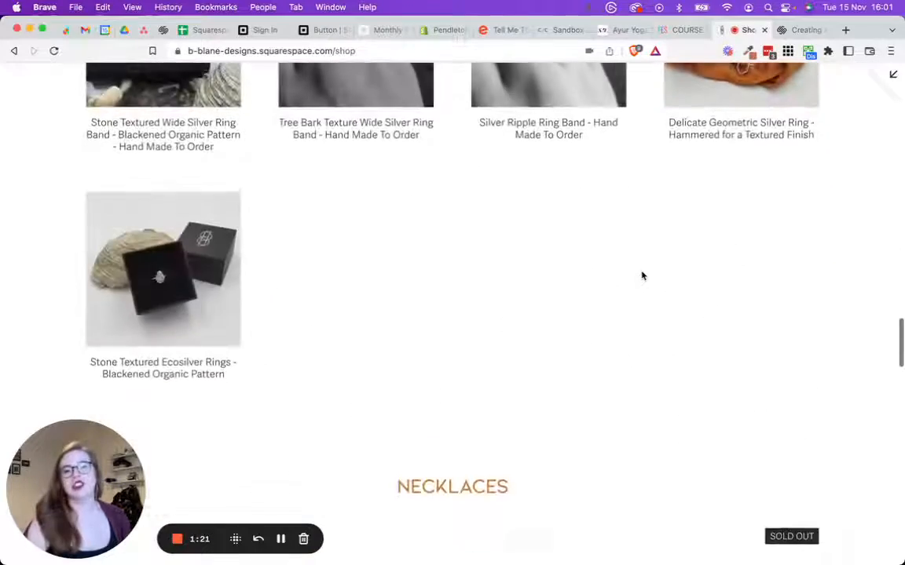
{"action": "scroll", "scroll_direction": "up", "scroll_amount": 3}
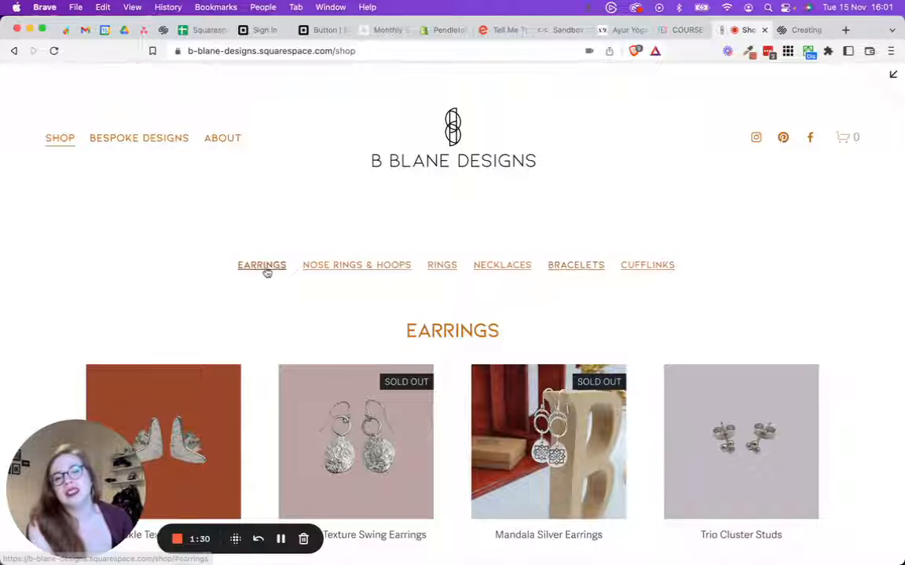
{"action": "mouse_move", "coordinate": [441, 264]}
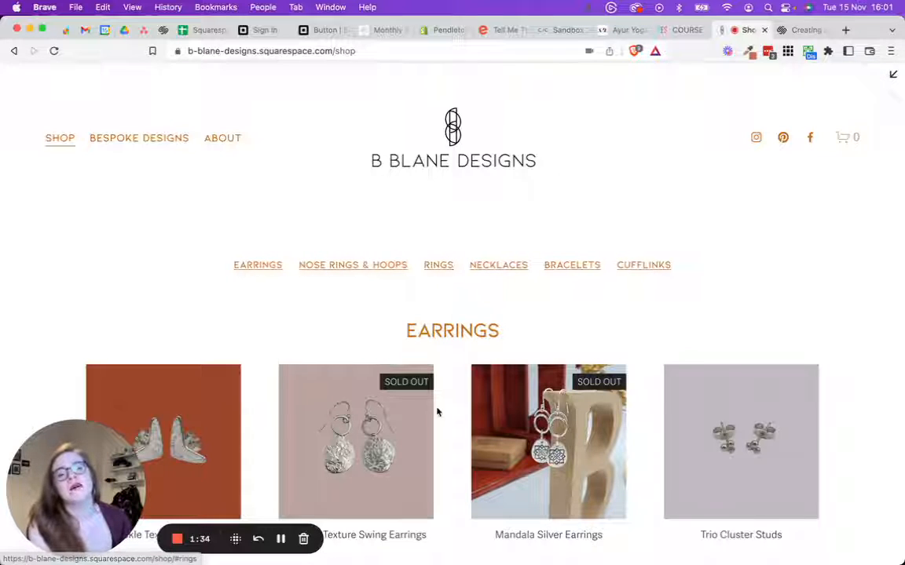
{"action": "mouse_move", "coordinate": [593, 315]}
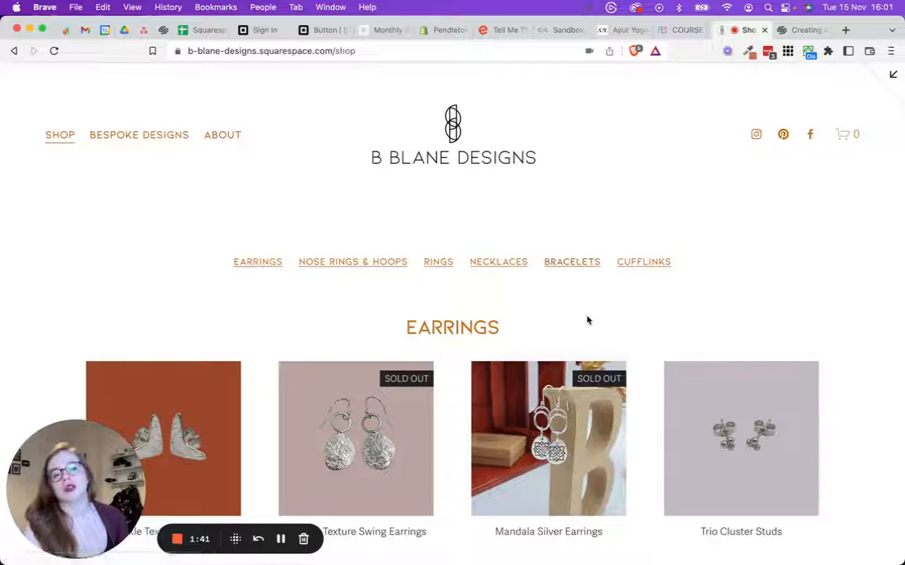
Step: Follow the Cufflinks category link on the live Shop page to jump to that section
{"action": "scroll", "scroll_direction": "down", "scroll_amount": 3}
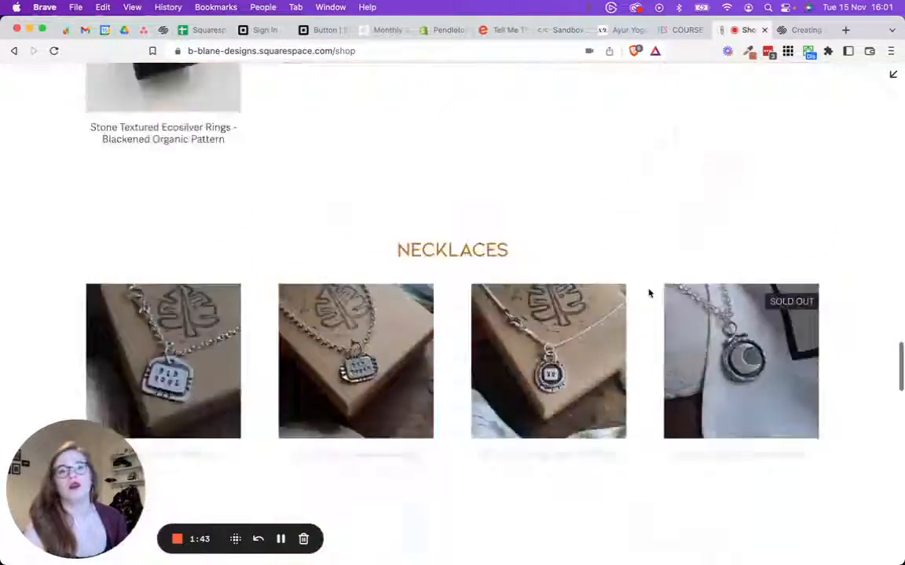
{"action": "scroll", "scroll_direction": "down", "scroll_amount": 3}
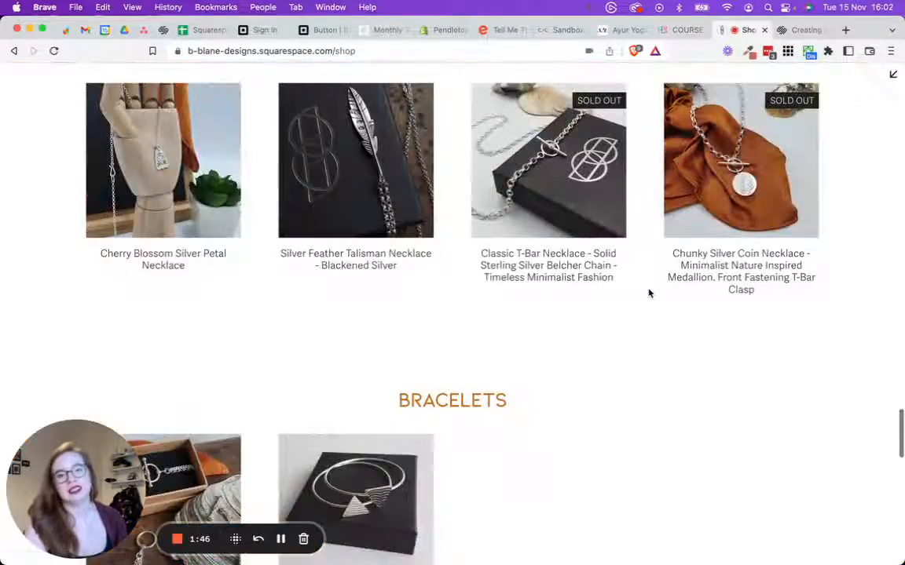
{"action": "scroll", "scroll_direction": "down", "scroll_amount": 3}
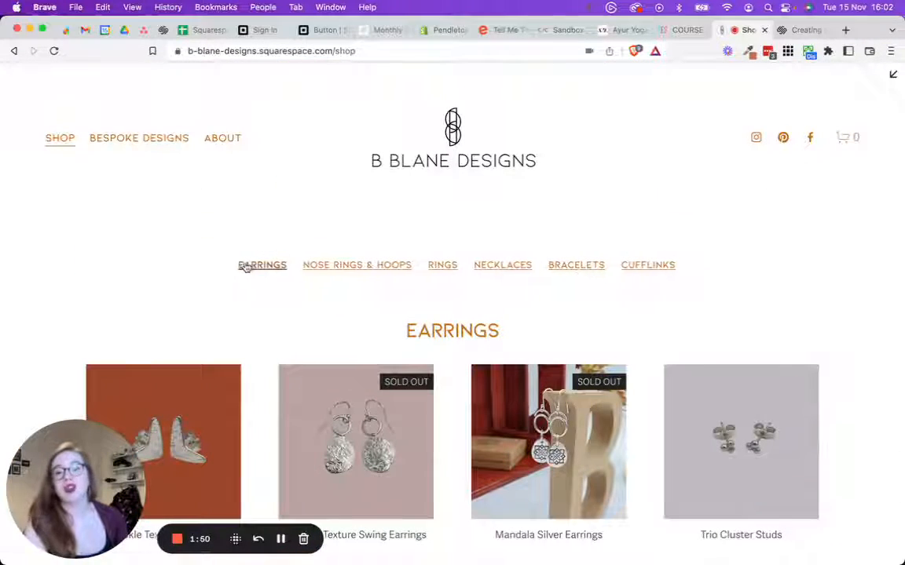
{"action": "mouse_move", "coordinate": [644, 265]}
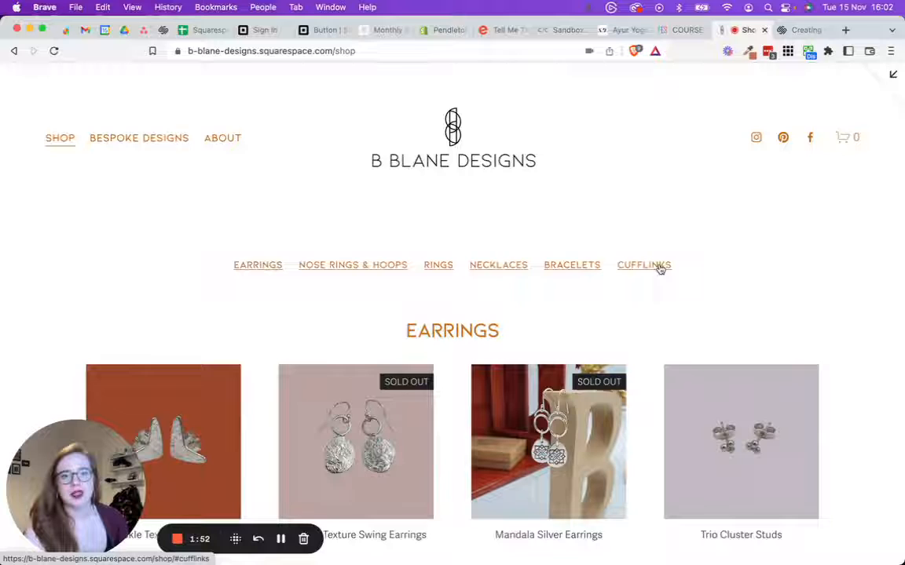
{"action": "left_click", "coordinate": [644, 265]}
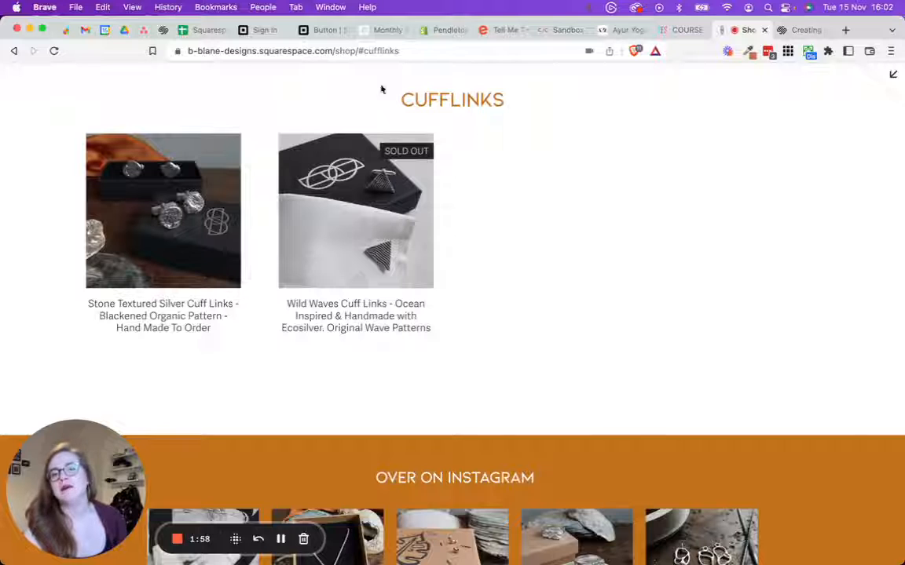
{"action": "scroll", "scroll_direction": "up", "scroll_amount": 3}
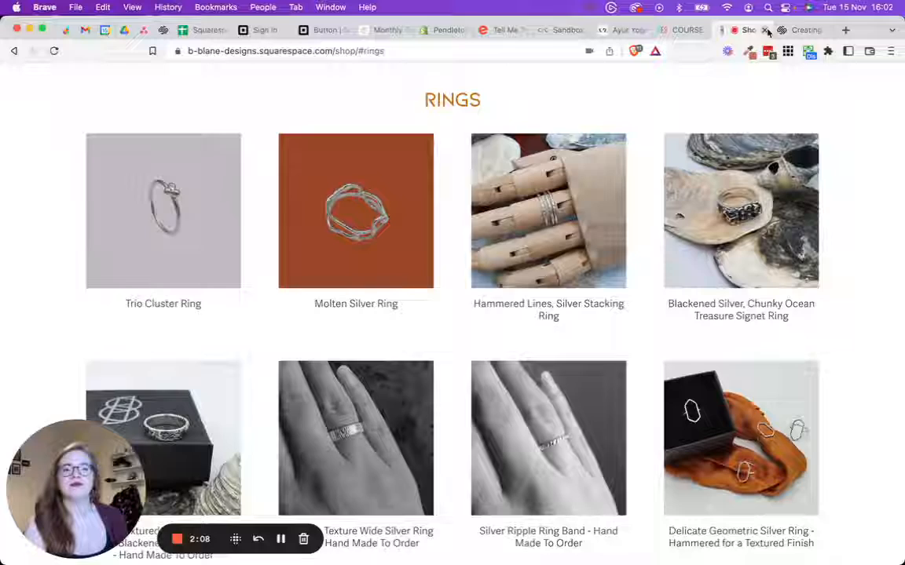
Step: Close the jewellery shop tab and scroll the Feed Eat Speak Course Directory's module link list
{"action": "left_click", "coordinate": [688, 30]}
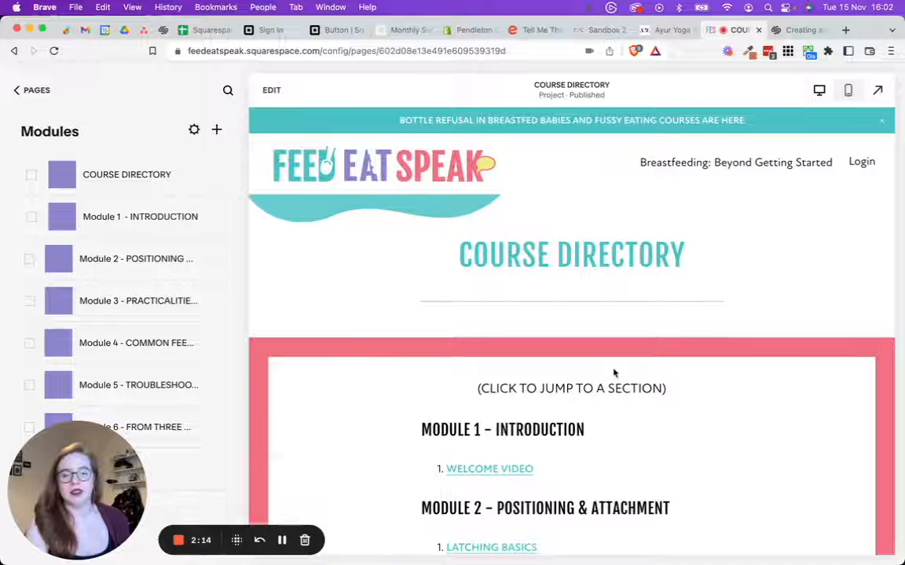
{"action": "scroll", "scroll_direction": "down", "scroll_amount": 3}
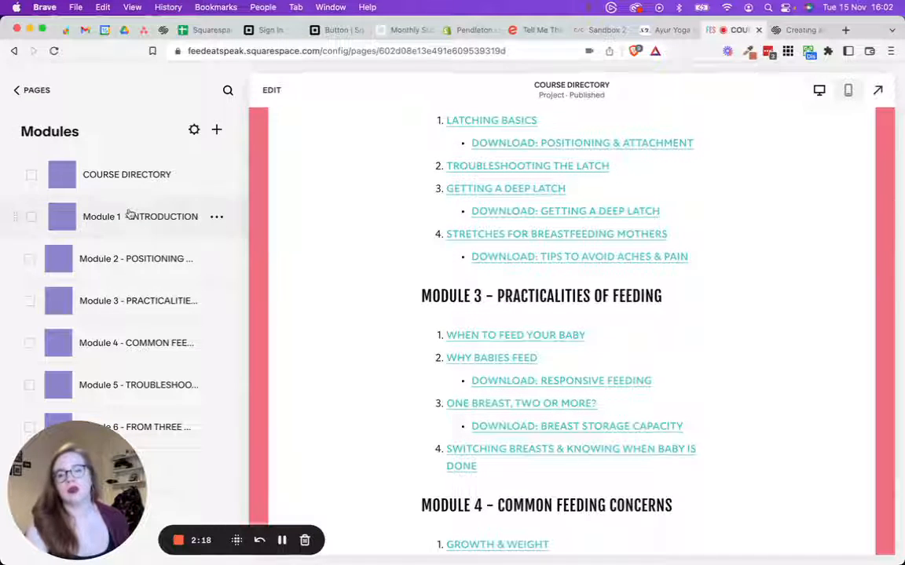
{"action": "scroll", "scroll_direction": "up", "scroll_amount": 3}
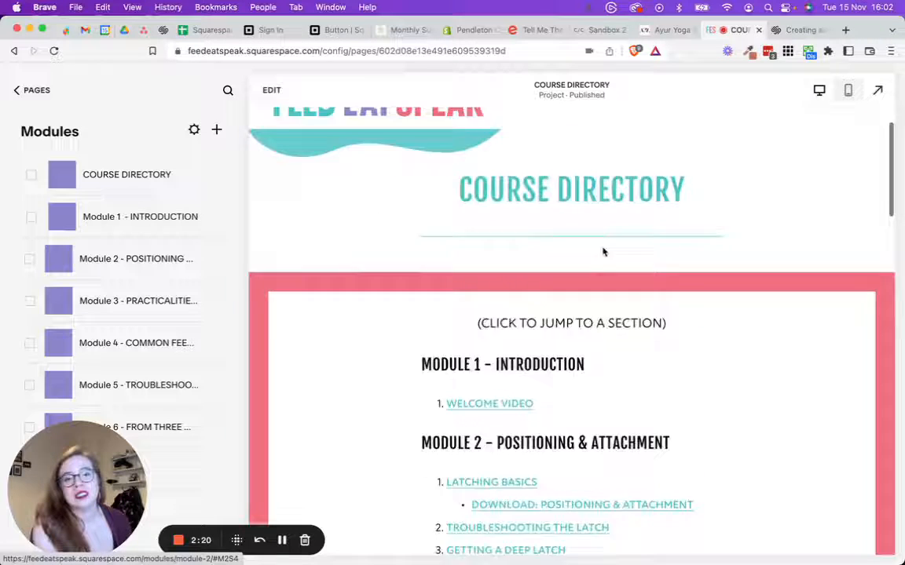
{"action": "scroll", "scroll_direction": "down", "scroll_amount": 3}
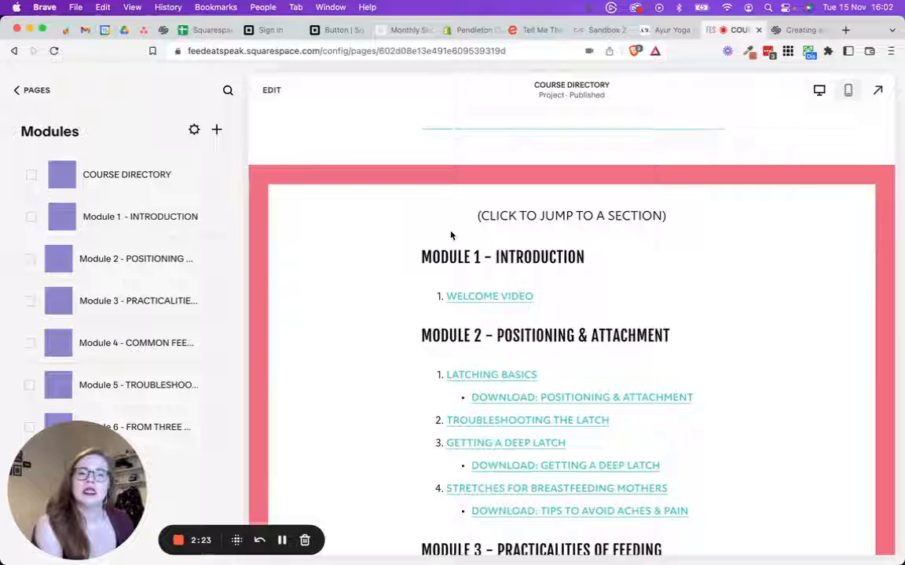
{"action": "scroll", "scroll_direction": "up", "scroll_amount": 3}
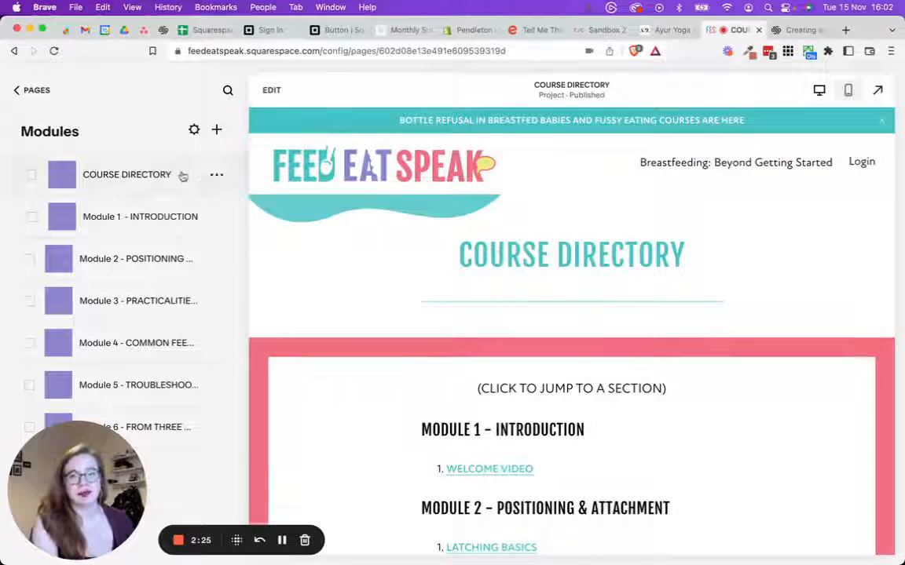
{"action": "mouse_move", "coordinate": [43, 132]}
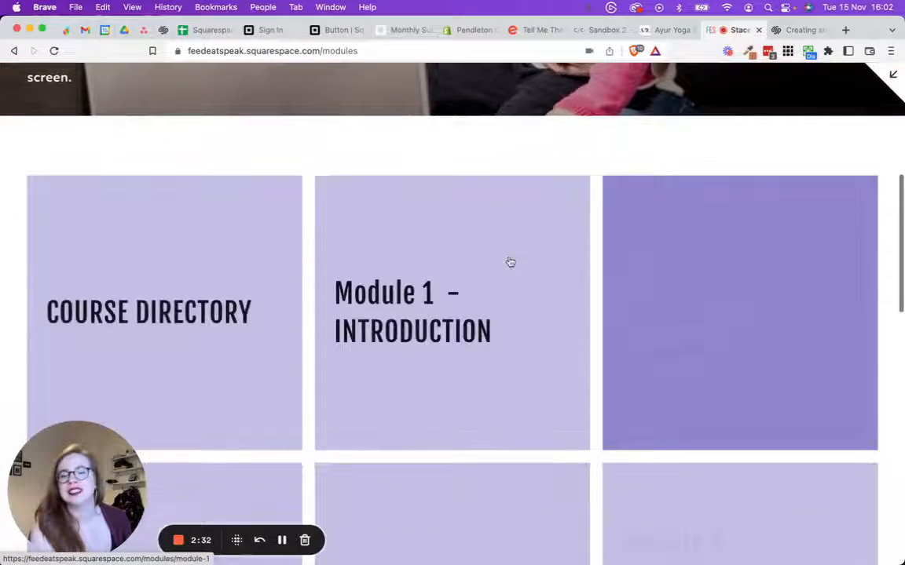
Step: Follow the course directory link to the Module 3 Practicalities of Feeding page and look it over
{"action": "left_click", "coordinate": [163, 311]}
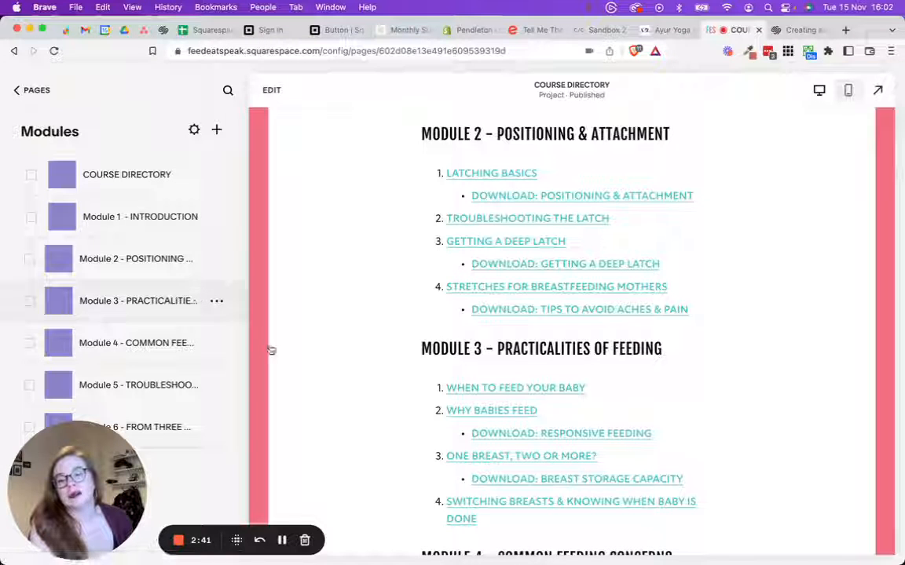
{"action": "scroll", "scroll_direction": "down", "scroll_amount": 3}
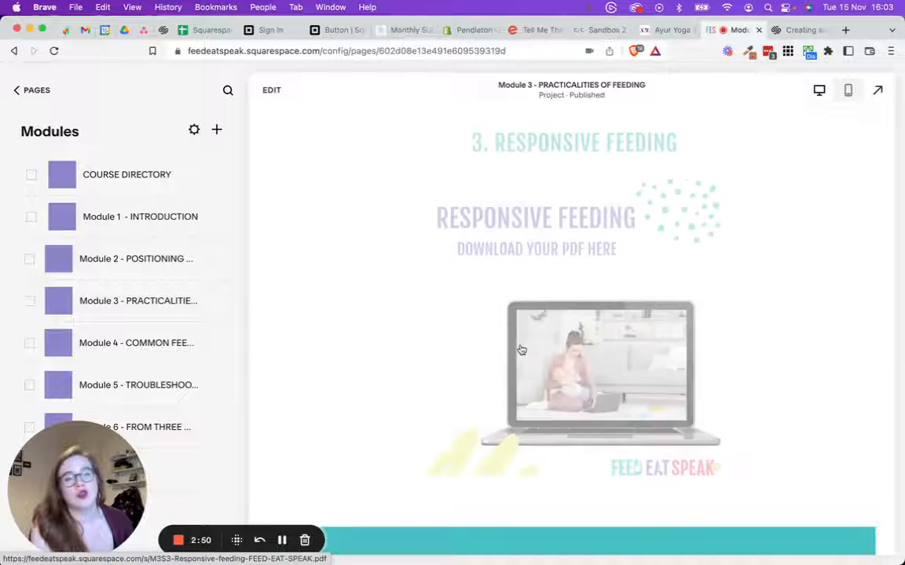
{"action": "scroll", "scroll_direction": "up", "scroll_amount": 3}
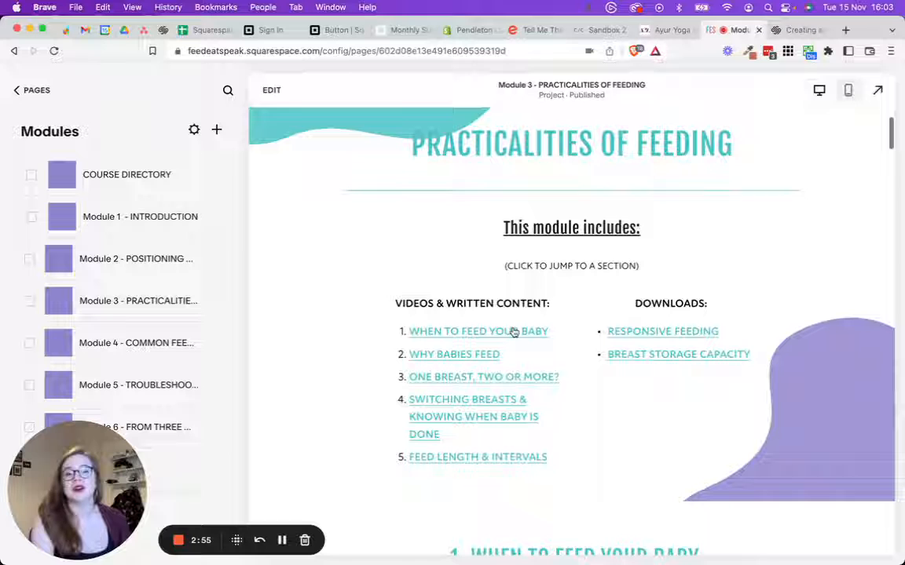
{"action": "mouse_move", "coordinate": [568, 494]}
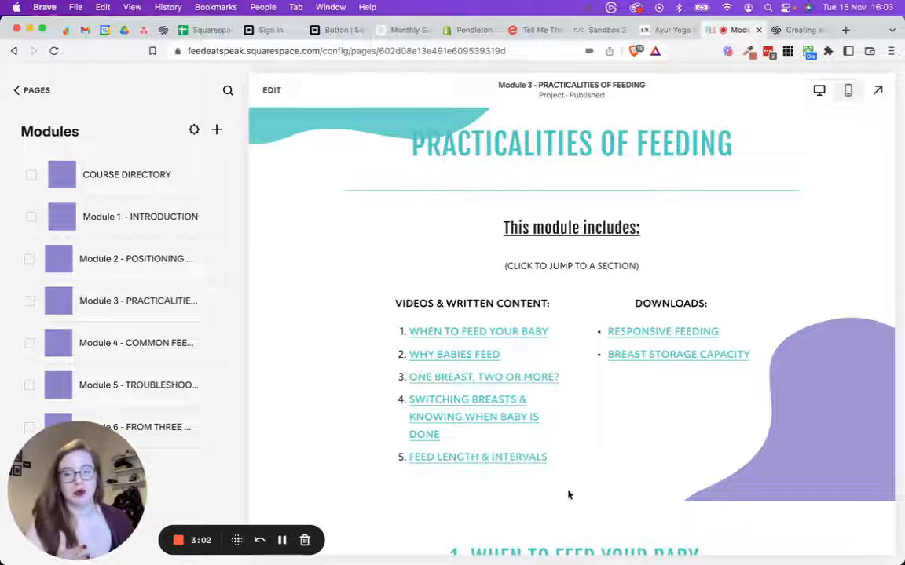
{"action": "mouse_move", "coordinate": [596, 476]}
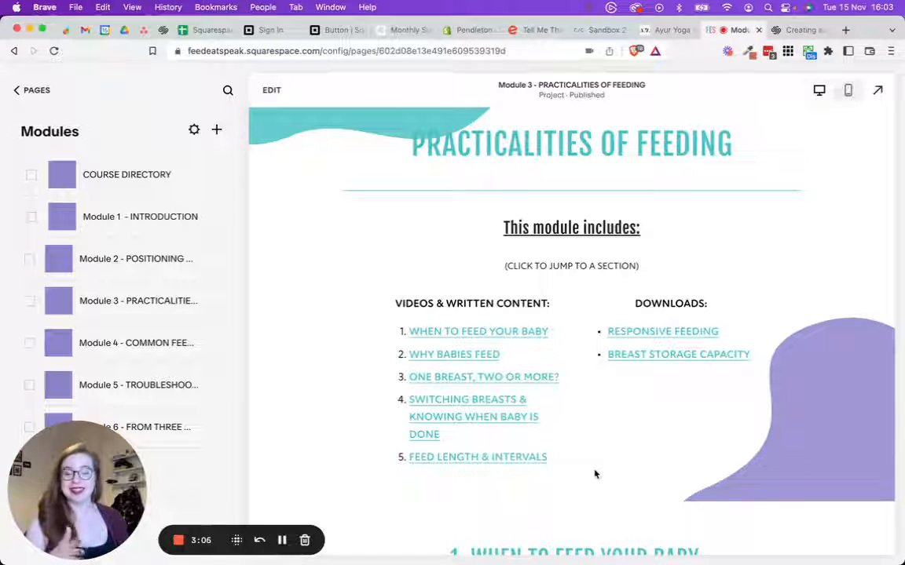
{"action": "mouse_move", "coordinate": [642, 452]}
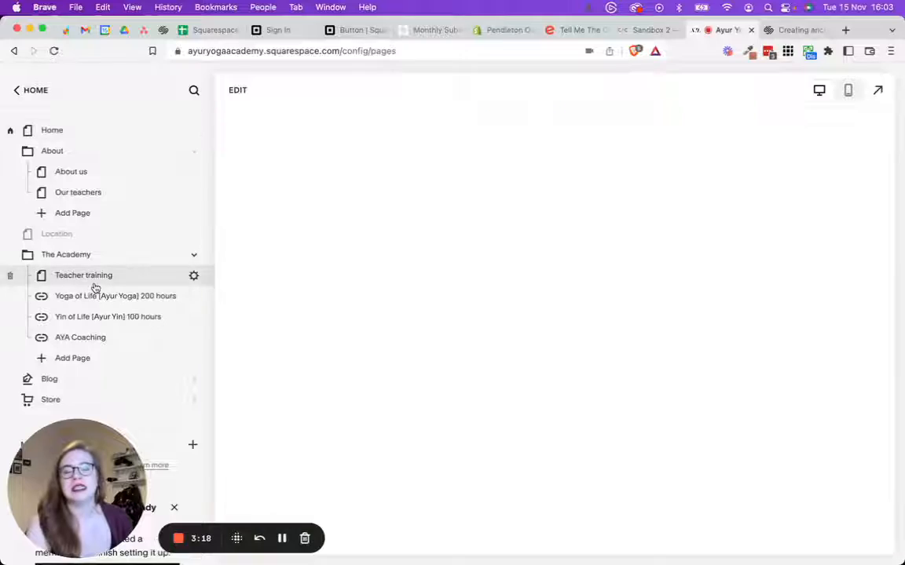
Step: Bring up the Ayur Yoga Academy Teacher training page and scroll its course descriptions
{"action": "left_click", "coordinate": [83, 275]}
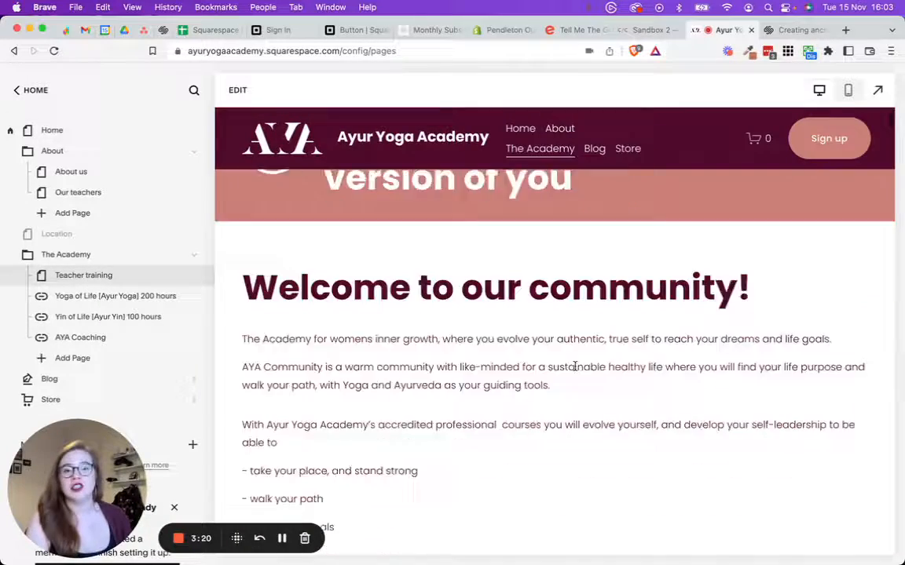
{"action": "left_click", "coordinate": [83, 275]}
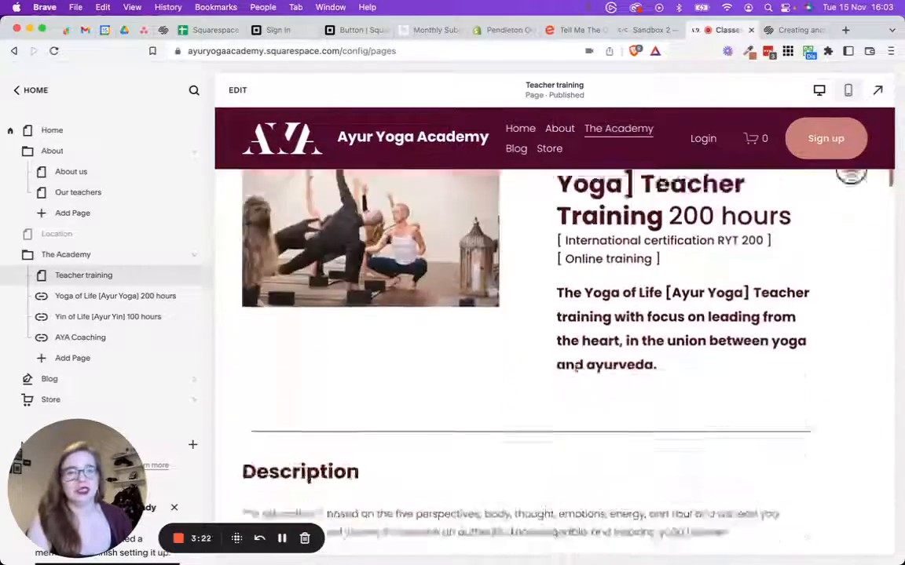
{"action": "scroll", "scroll_direction": "down", "scroll_amount": 3}
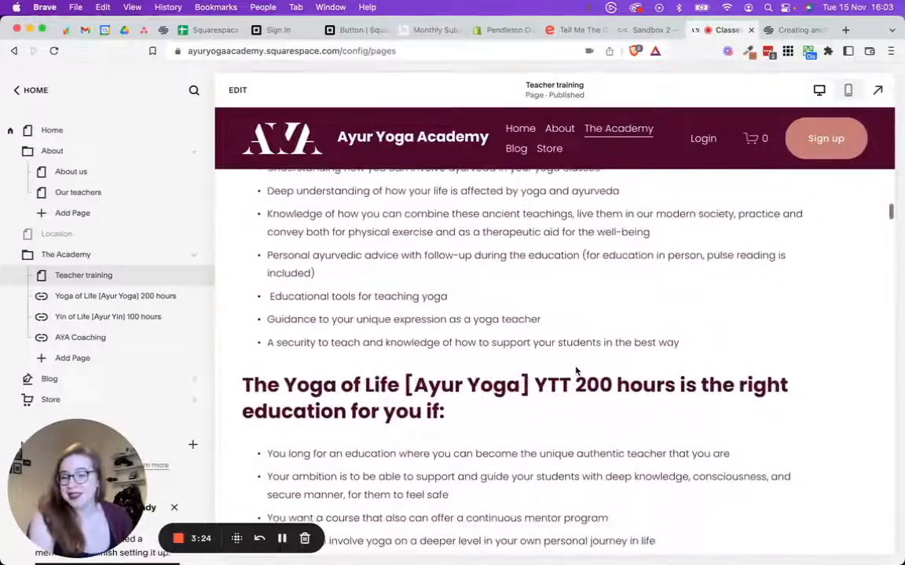
{"action": "scroll", "scroll_direction": "up", "scroll_amount": 3}
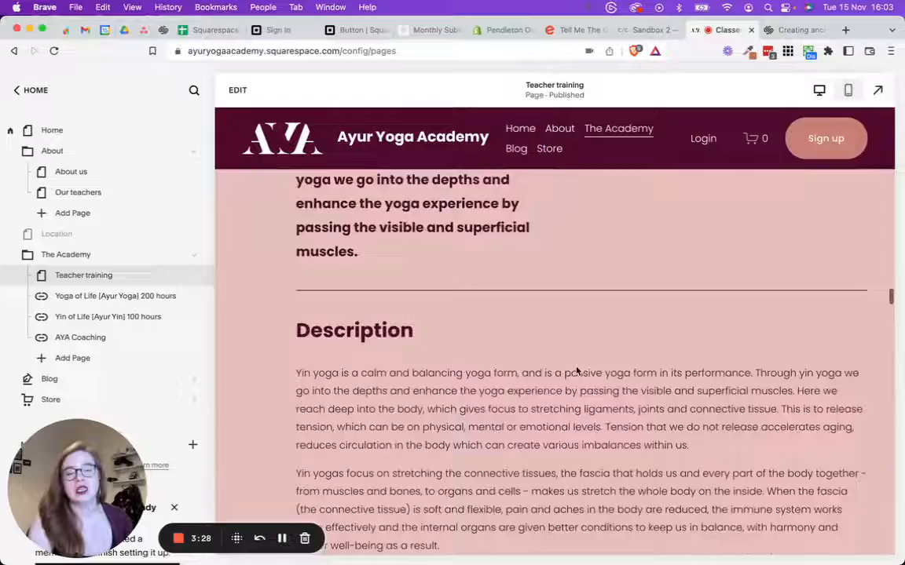
{"action": "scroll", "scroll_direction": "down", "scroll_amount": 3}
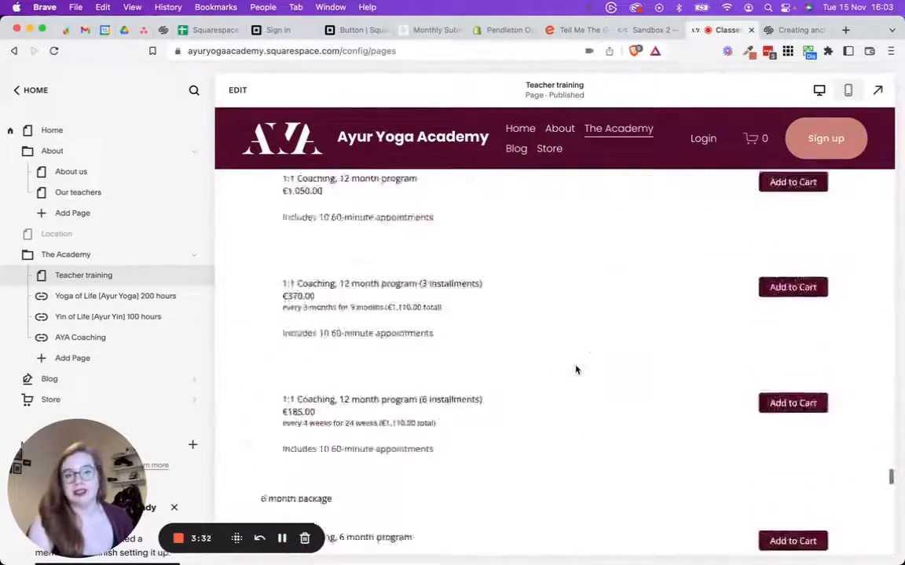
{"action": "scroll", "scroll_direction": "up", "scroll_amount": 3}
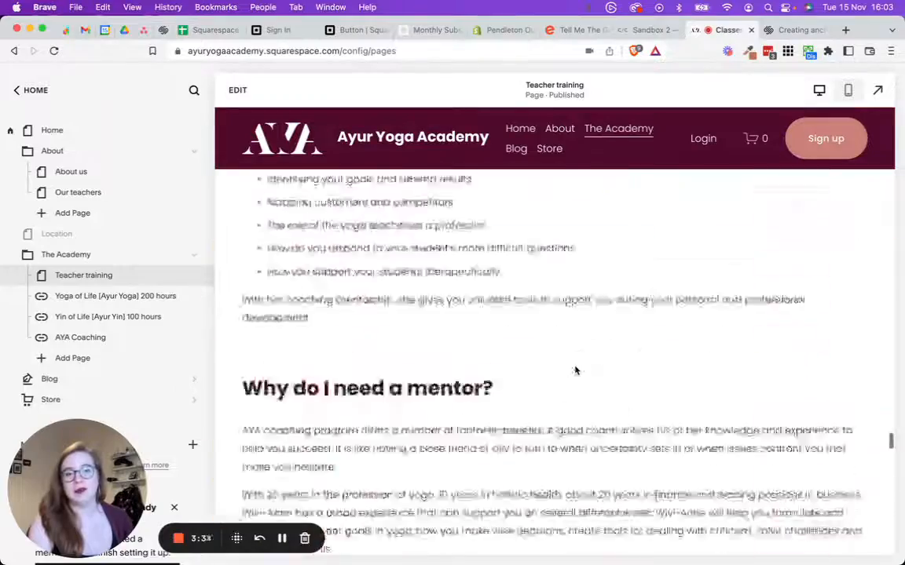
{"action": "scroll", "scroll_direction": "up", "scroll_amount": 3}
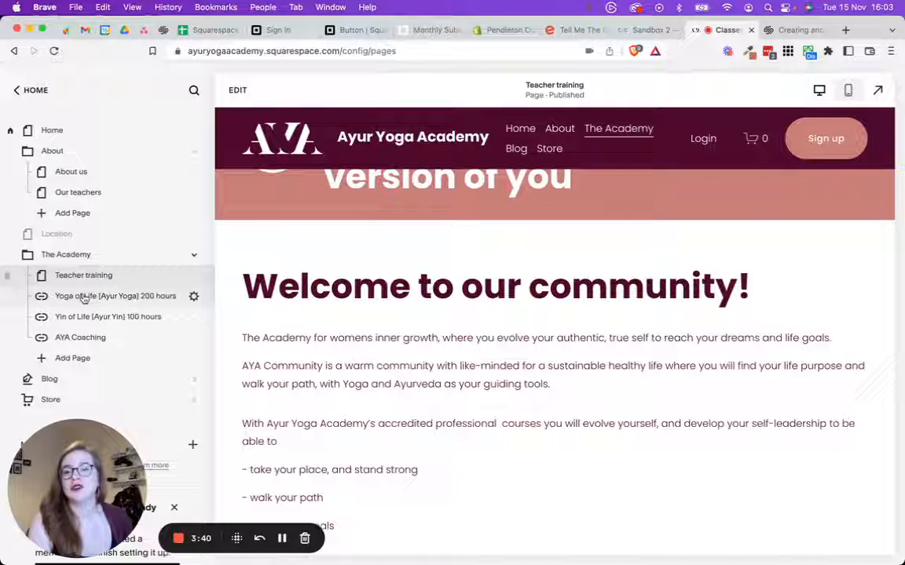
{"action": "mouse_move", "coordinate": [618, 128]}
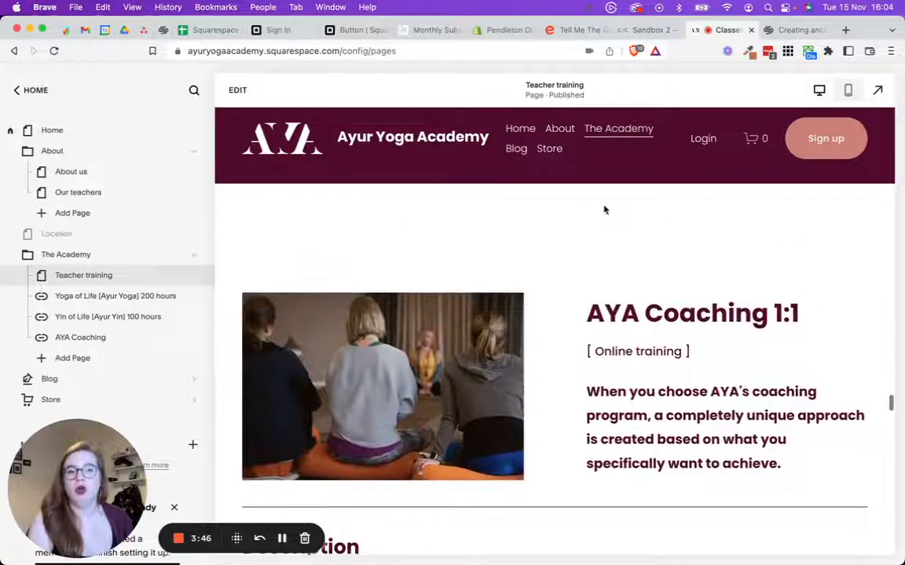
Step: Scroll down through the coaching price packages, then move to the Calibrated Concepts Sandbox 2 page
{"action": "scroll", "scroll_direction": "down", "scroll_amount": 3}
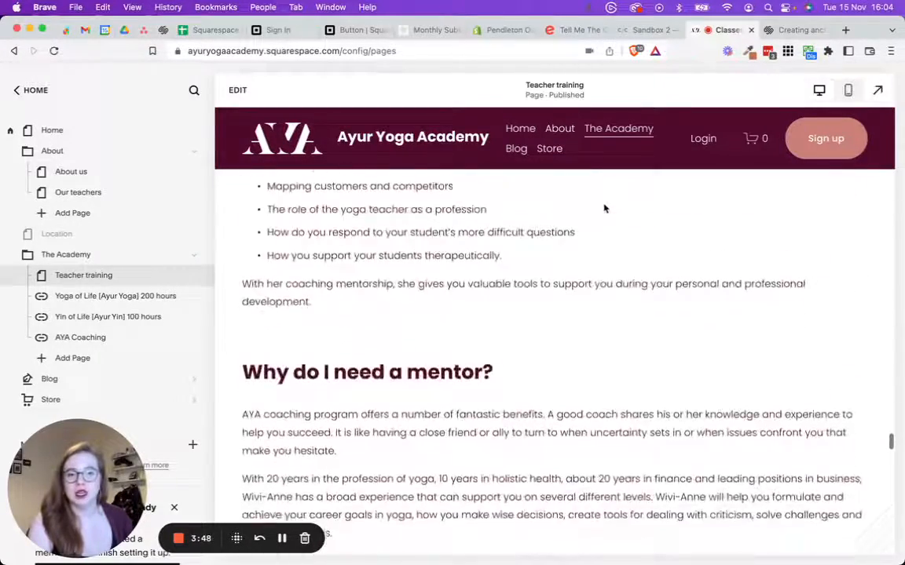
{"action": "scroll", "scroll_direction": "down", "scroll_amount": 3}
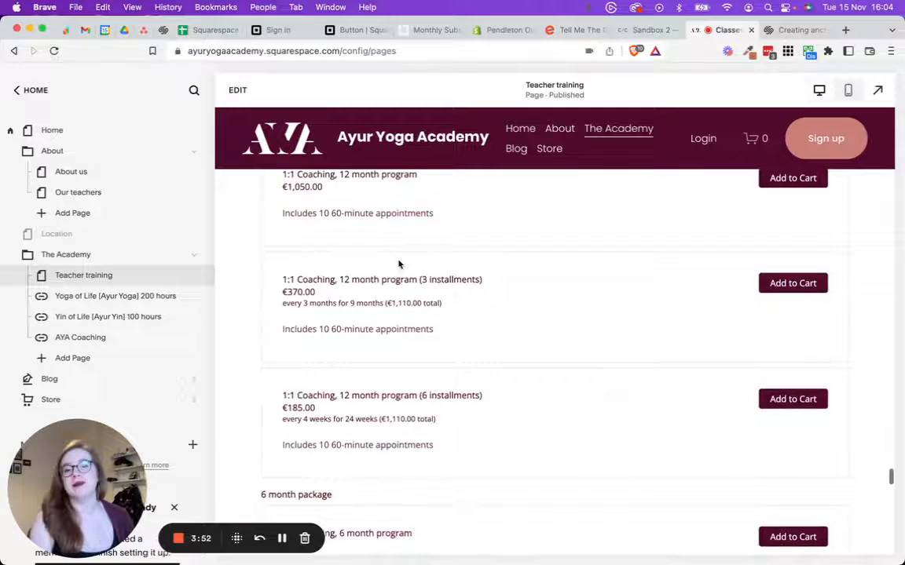
{"action": "scroll", "scroll_direction": "down", "scroll_amount": 3}
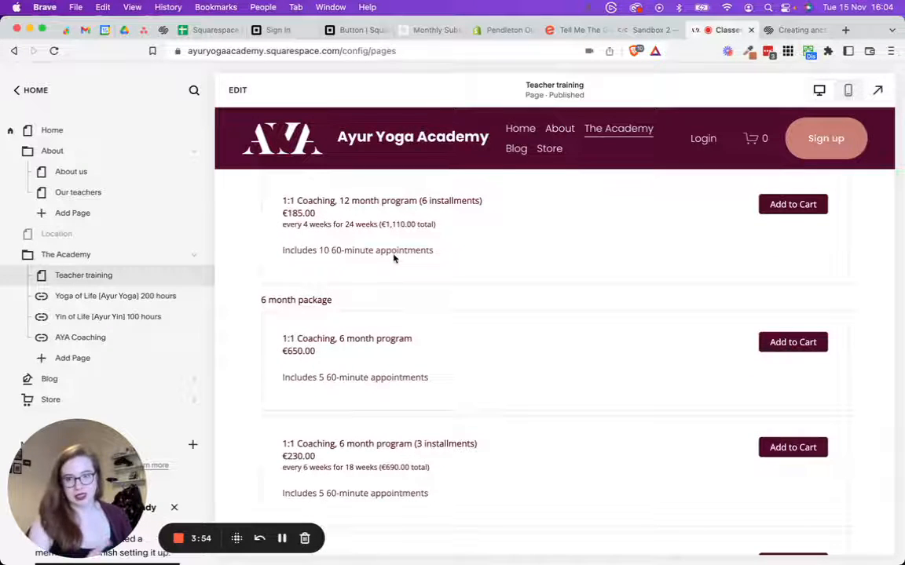
{"action": "scroll", "scroll_direction": "down", "scroll_amount": 3}
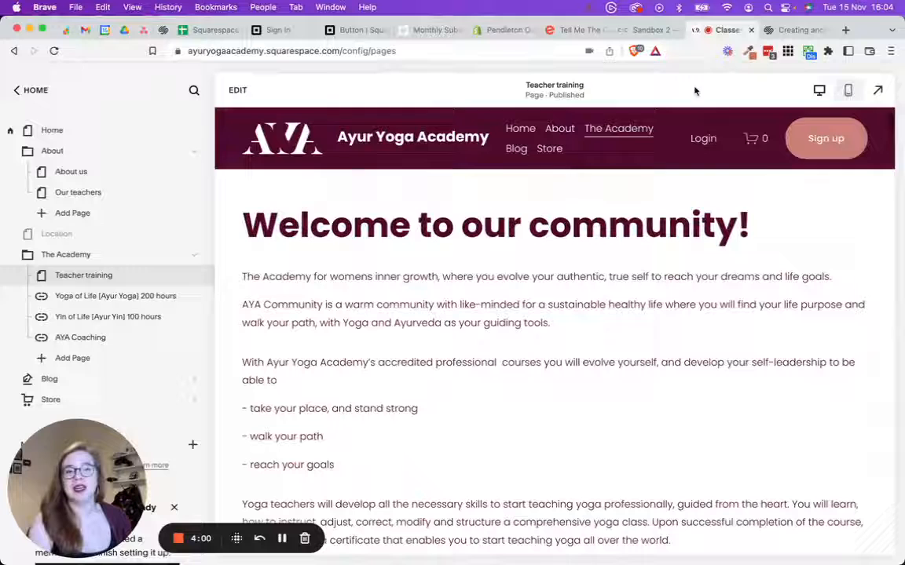
{"action": "mouse_move", "coordinate": [116, 296]}
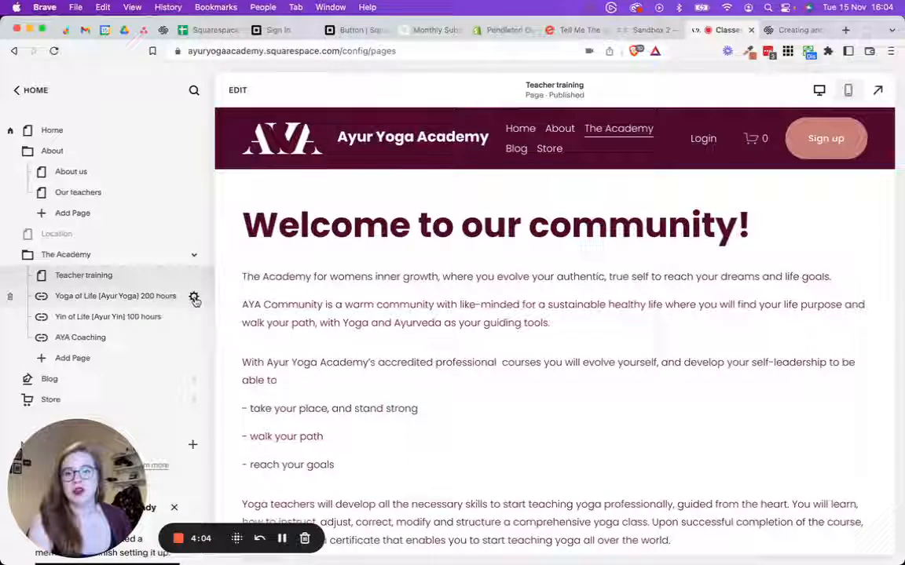
{"action": "left_click", "coordinate": [194, 299]}
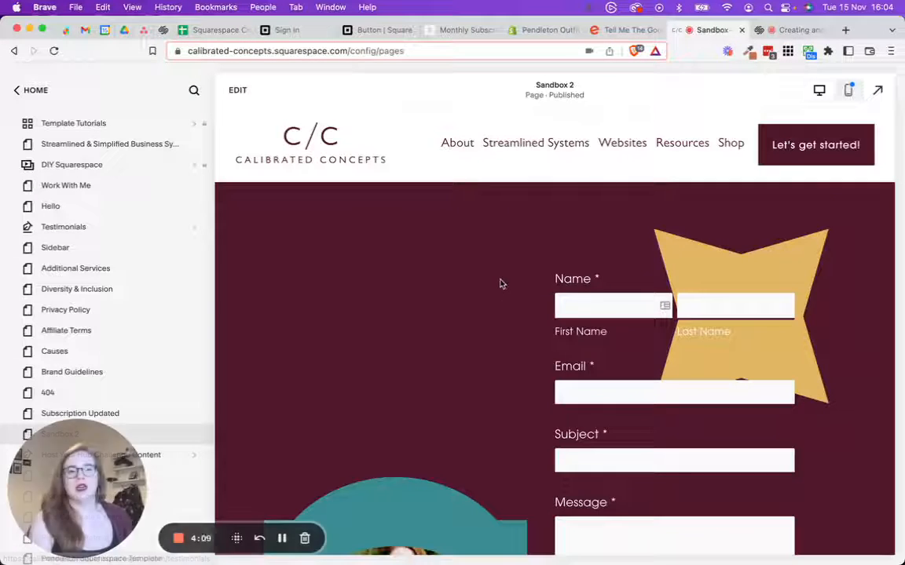
Step: Insert a Code block showing Hello, World! at the top-left of the Sandbox 2 contact-form section
{"action": "scroll", "scroll_direction": "down", "scroll_amount": 3}
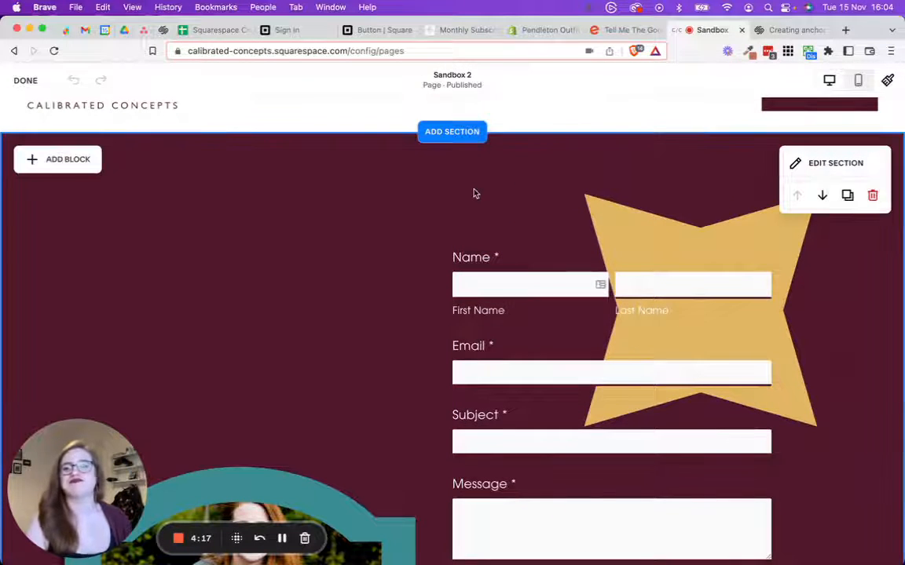
{"action": "mouse_move", "coordinate": [274, 171]}
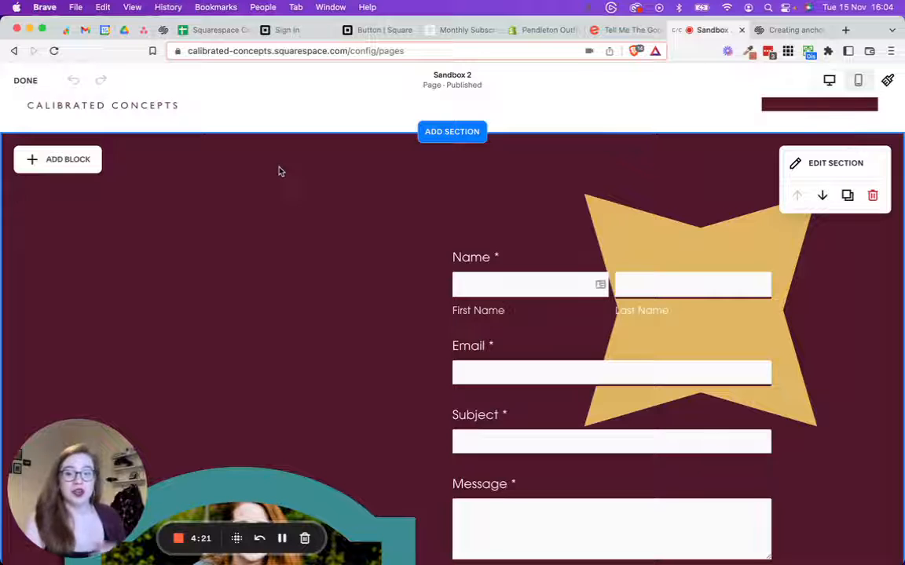
{"action": "left_click", "coordinate": [57, 159]}
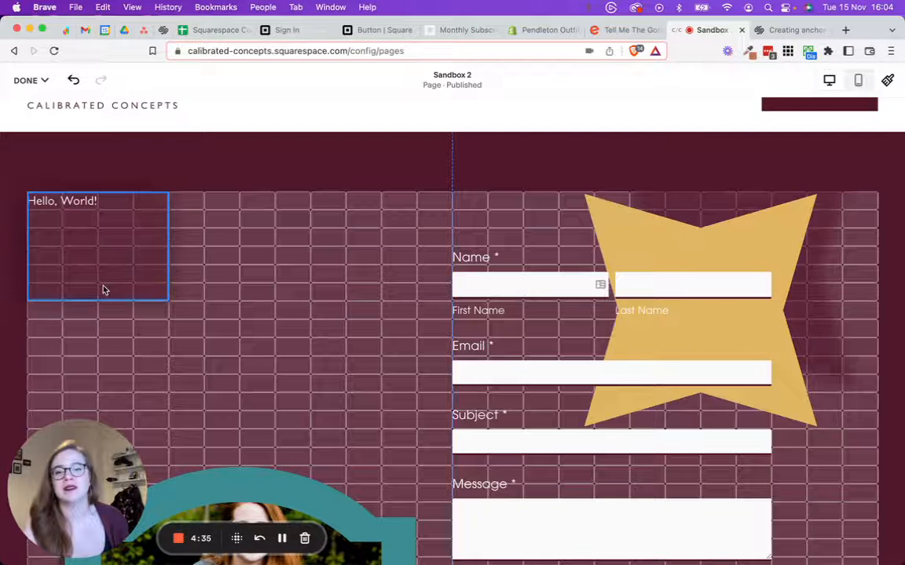
{"action": "left_click", "coordinate": [97, 200]}
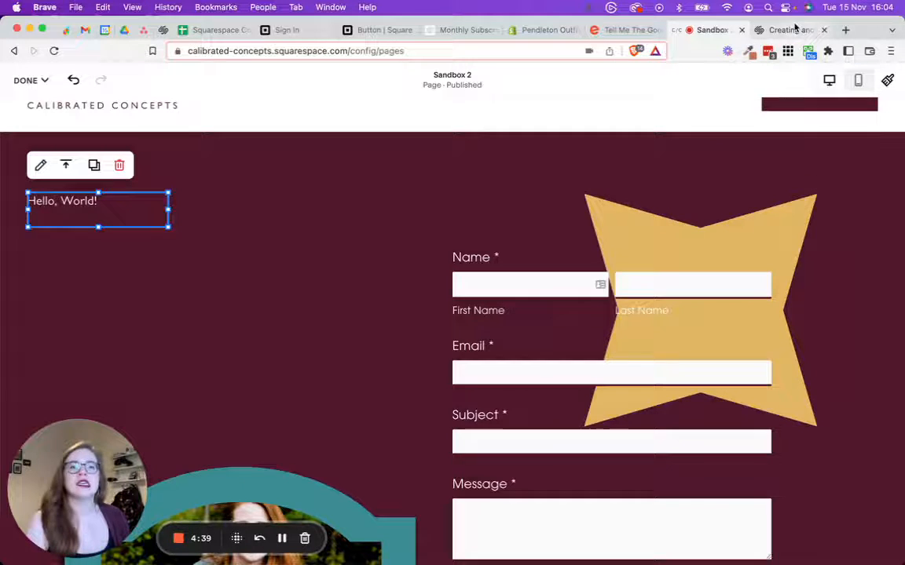
{"action": "left_click", "coordinate": [789, 30]}
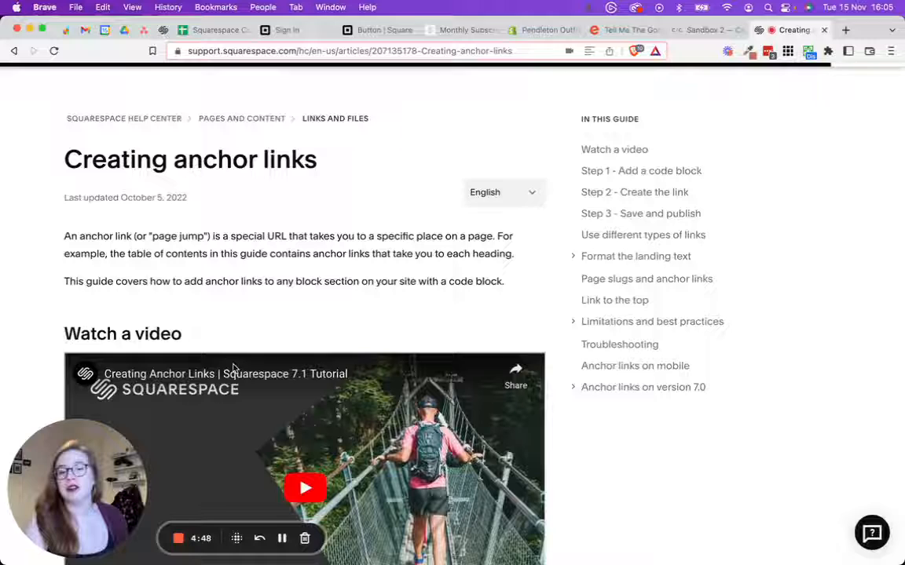
Step: Find the Step 1 anchor paragraph snippet in the Creating anchor links help article and return to Sandbox 2
{"action": "scroll", "scroll_direction": "down", "scroll_amount": 3}
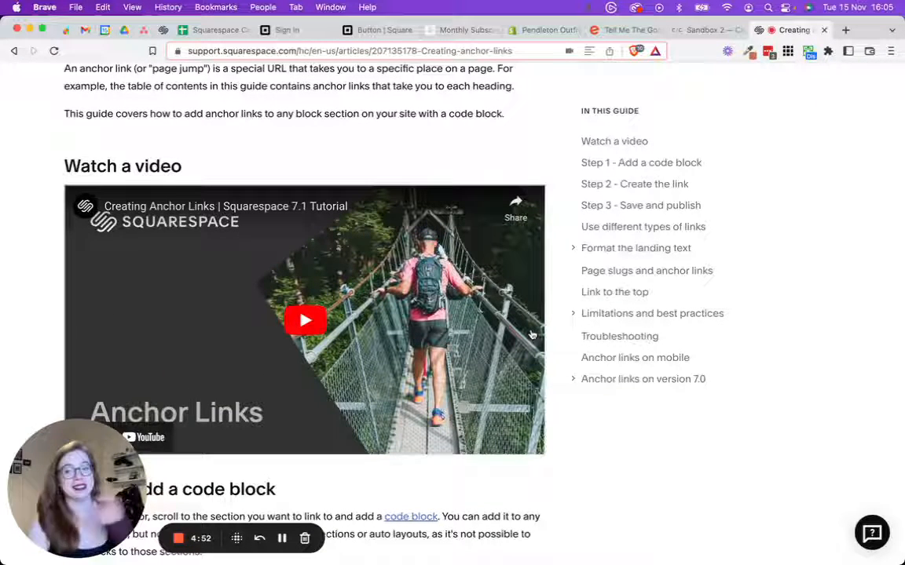
{"action": "scroll", "scroll_direction": "down", "scroll_amount": 3}
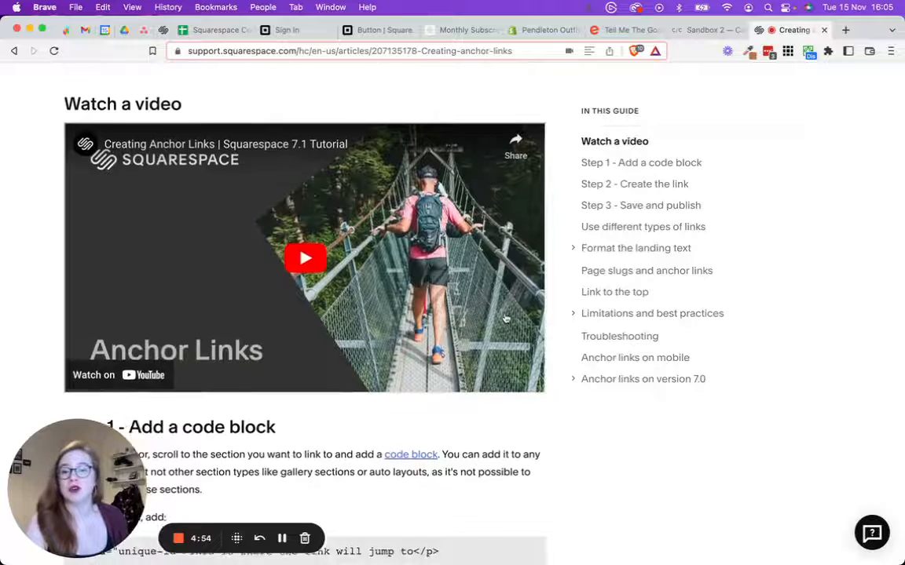
{"action": "scroll", "scroll_direction": "down", "scroll_amount": 3}
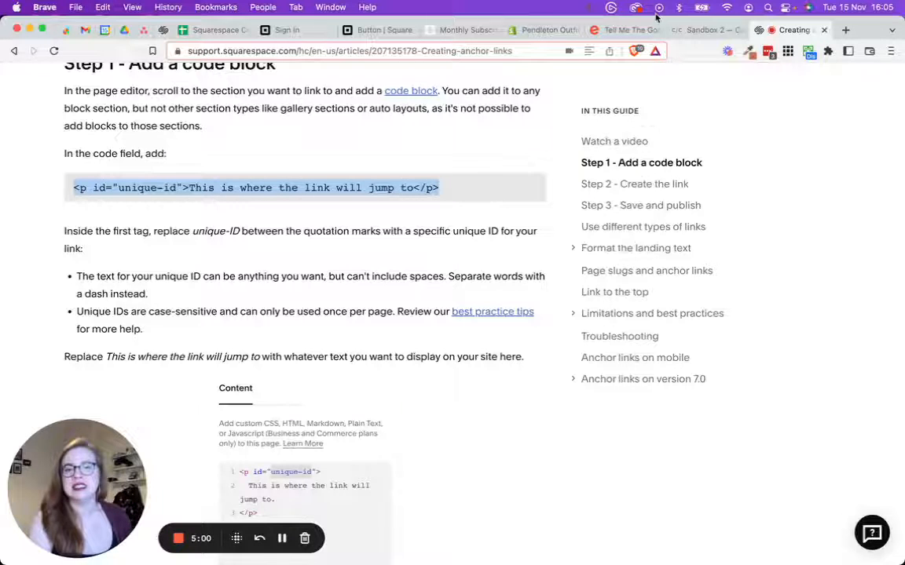
{"action": "left_click", "coordinate": [704, 29]}
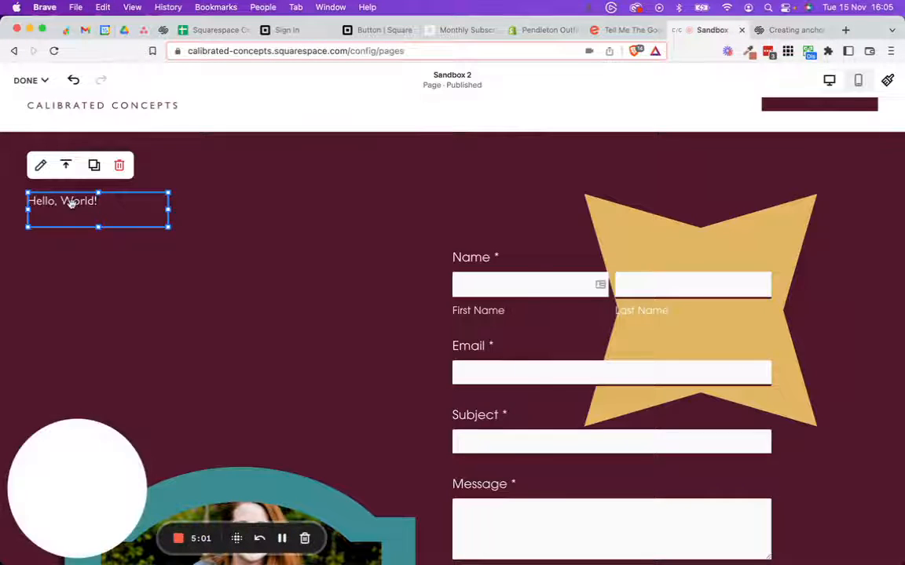
Step: Edit the code block so its empty anchor paragraph has id sandbox-1 instead of unique-id
{"action": "left_click", "coordinate": [40, 165]}
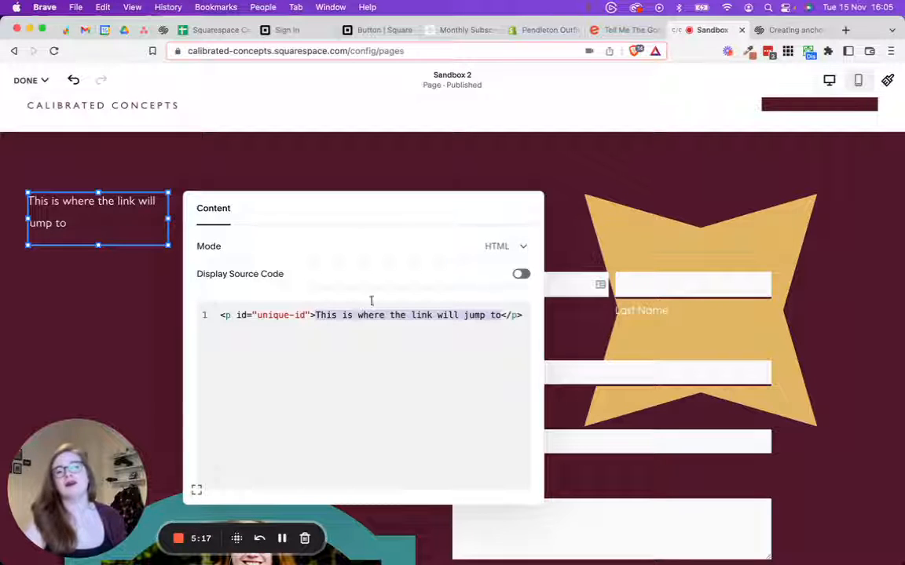
{"action": "key", "text": "Backspace"}
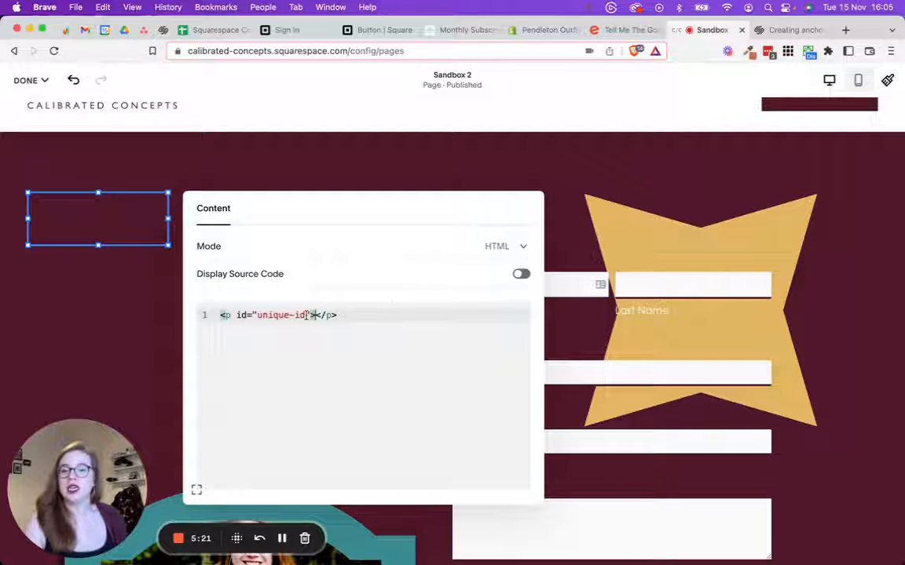
{"action": "double_click", "coordinate": [279, 315]}
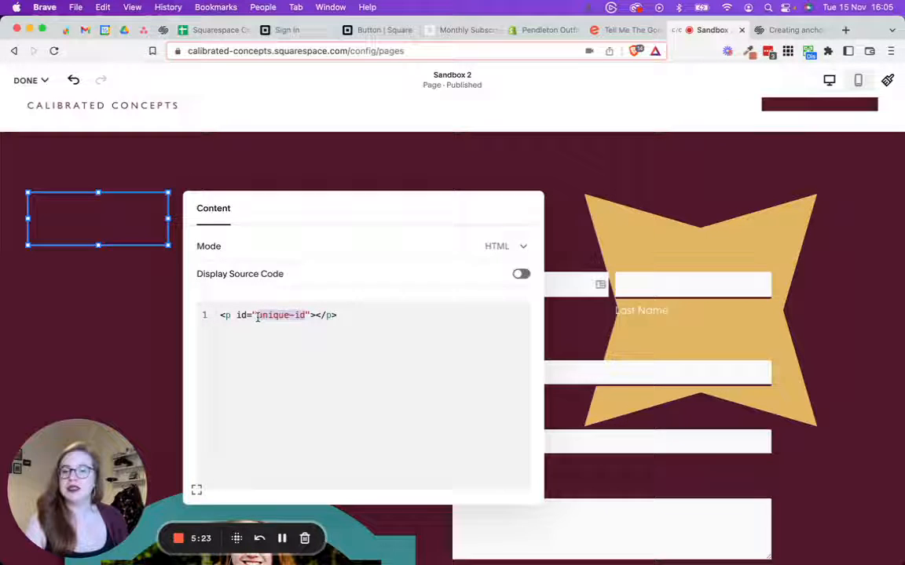
{"action": "double_click", "coordinate": [279, 315]}
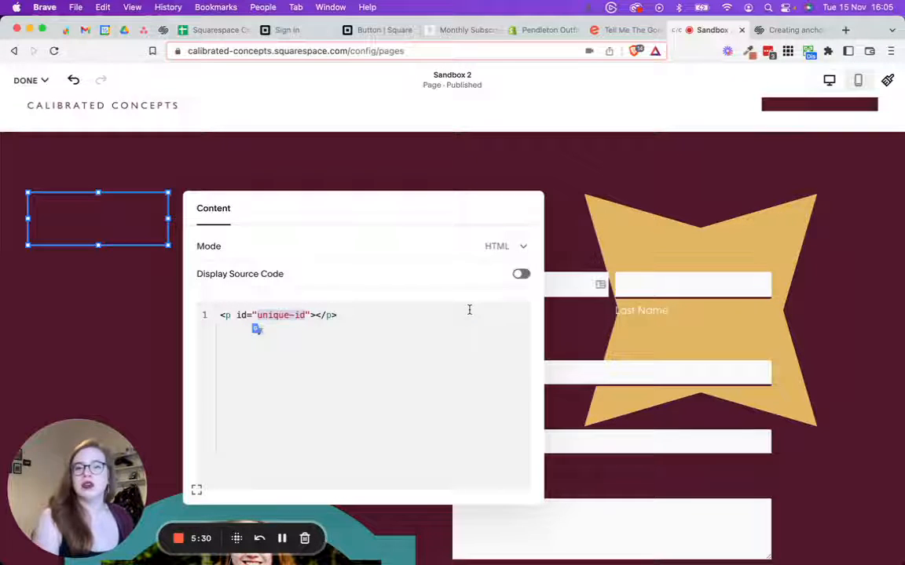
{"action": "type", "text": "sanbo"}
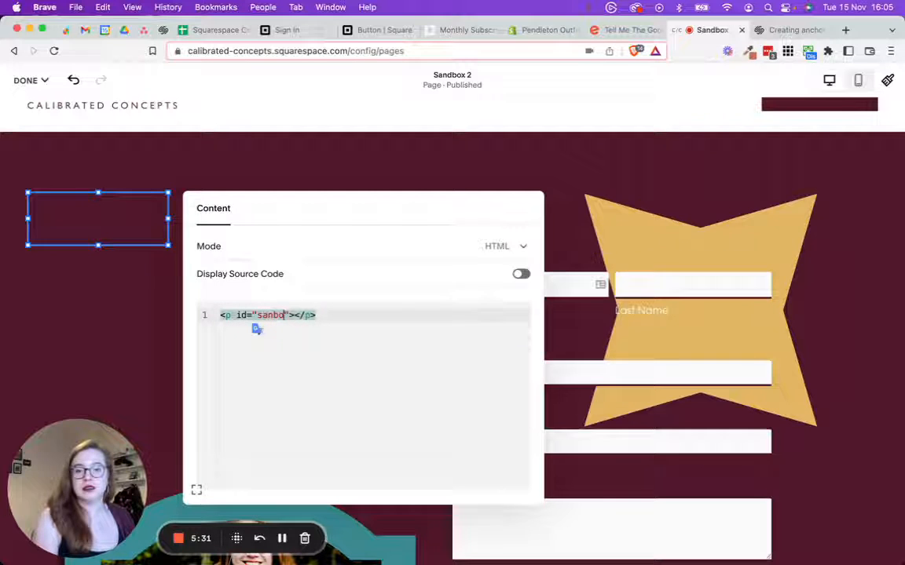
{"action": "key", "text": "Backspace"}
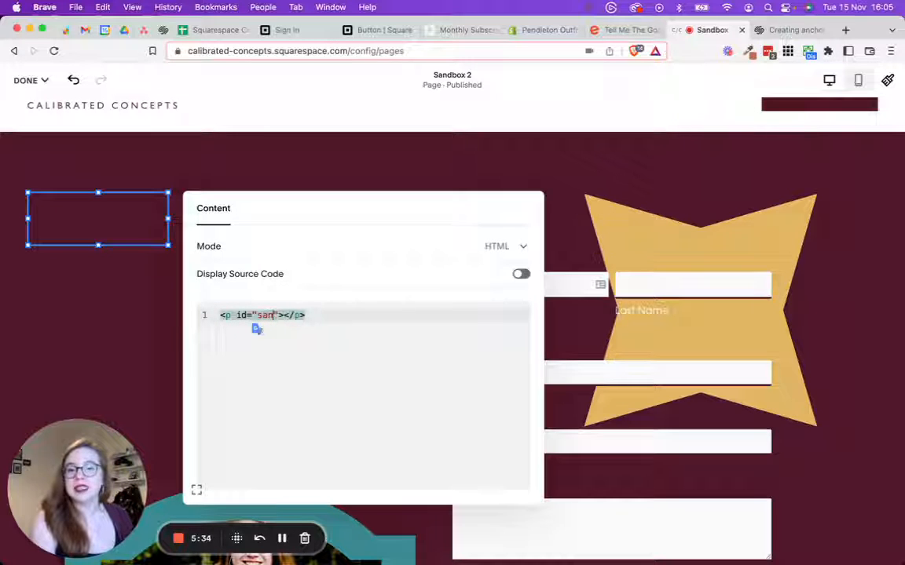
{"action": "type", "text": "sandbox-"}
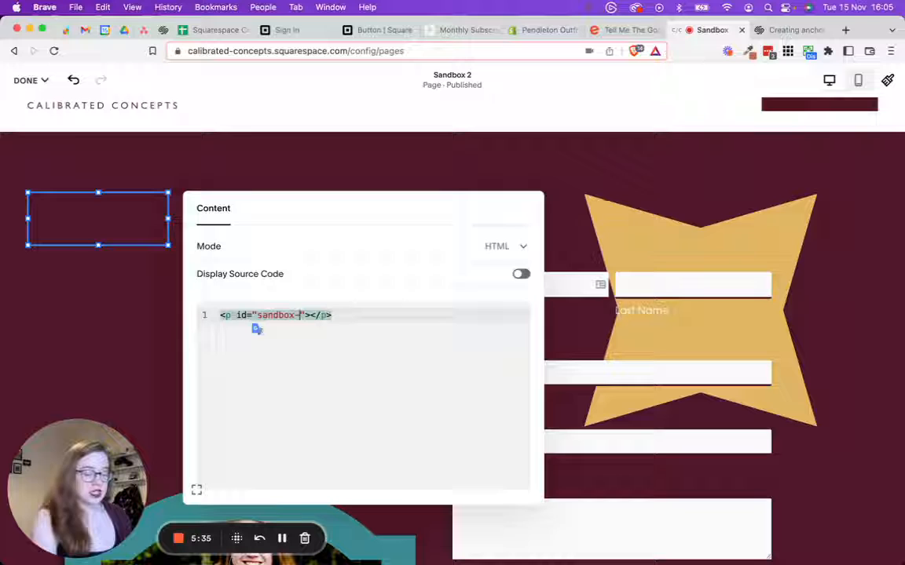
{"action": "type", "text": "1"}
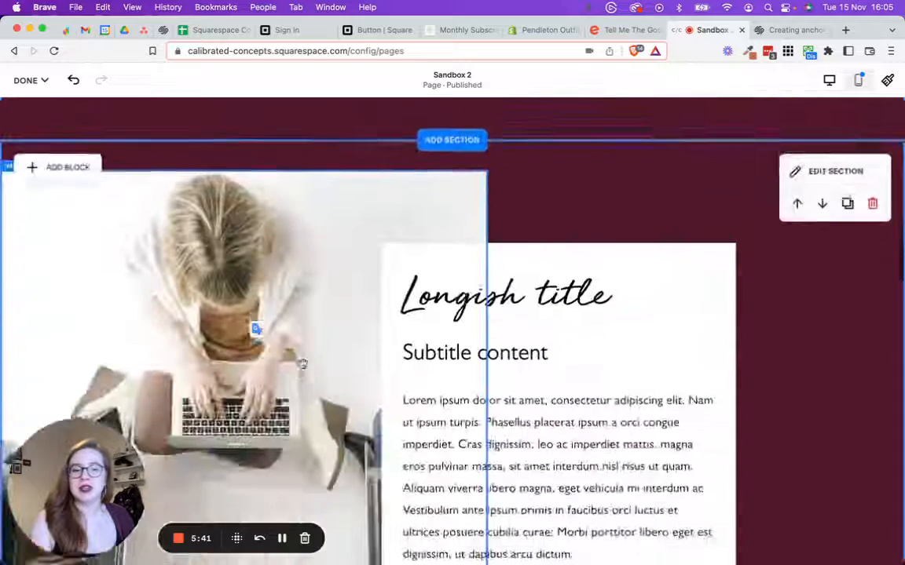
Step: Add a Code block with the unique-id anchor snippet to the Longish title section, then delete that stray block
{"action": "left_click", "coordinate": [60, 167]}
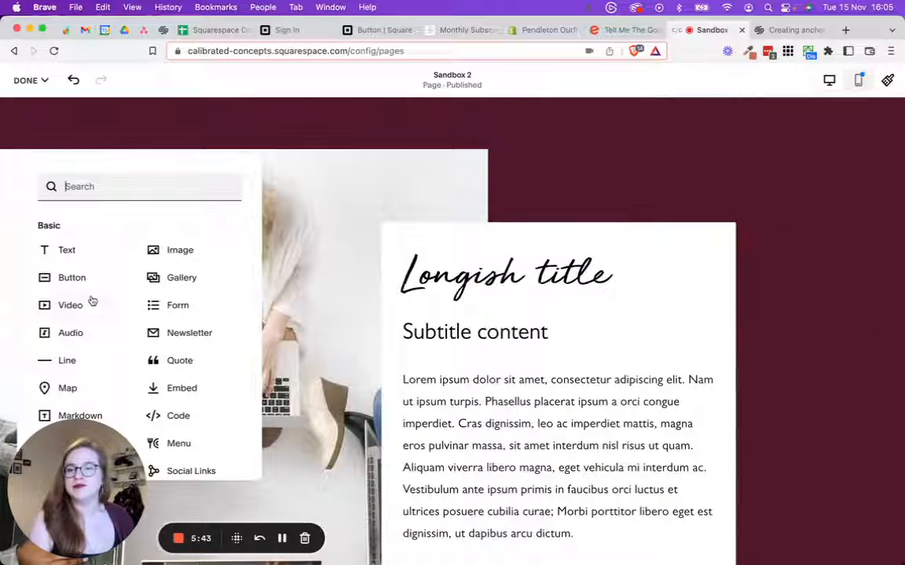
{"action": "mouse_move", "coordinate": [178, 416]}
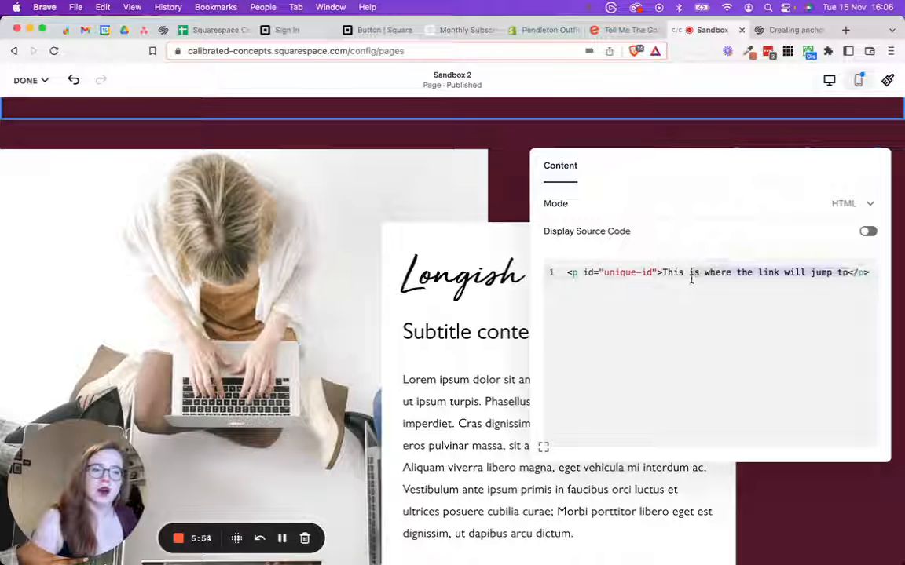
{"action": "key", "text": "Backspace"}
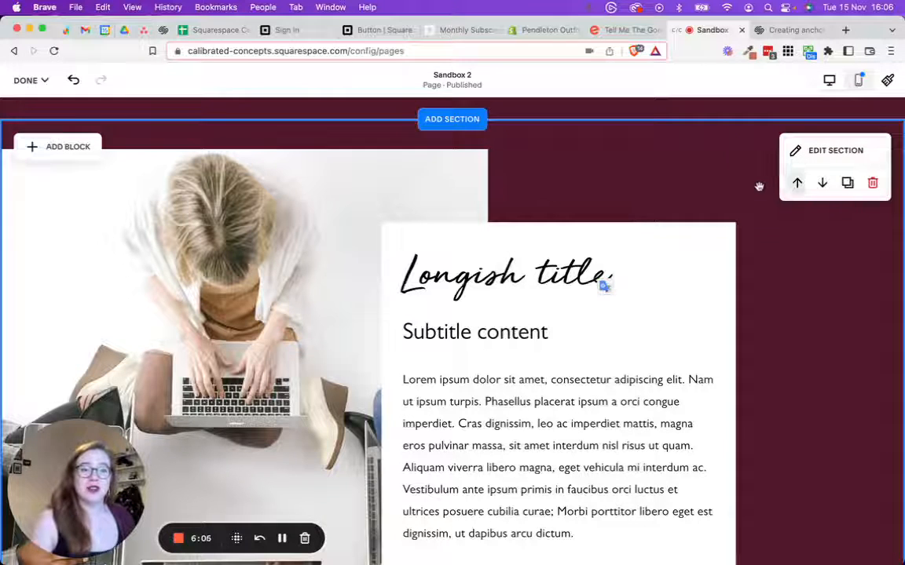
{"action": "left_click", "coordinate": [780, 186]}
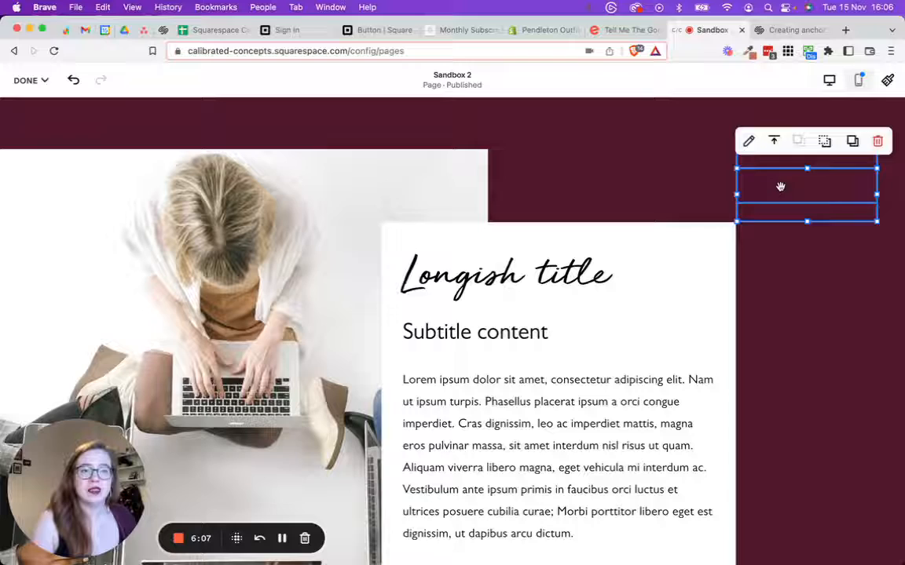
{"action": "scroll", "scroll_direction": "down", "scroll_amount": 3}
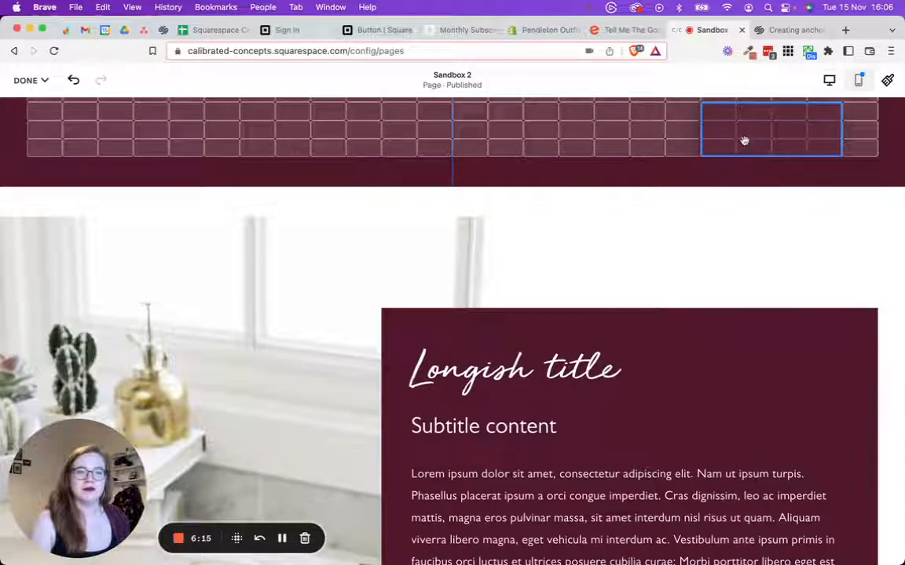
{"action": "left_click", "coordinate": [792, 131]}
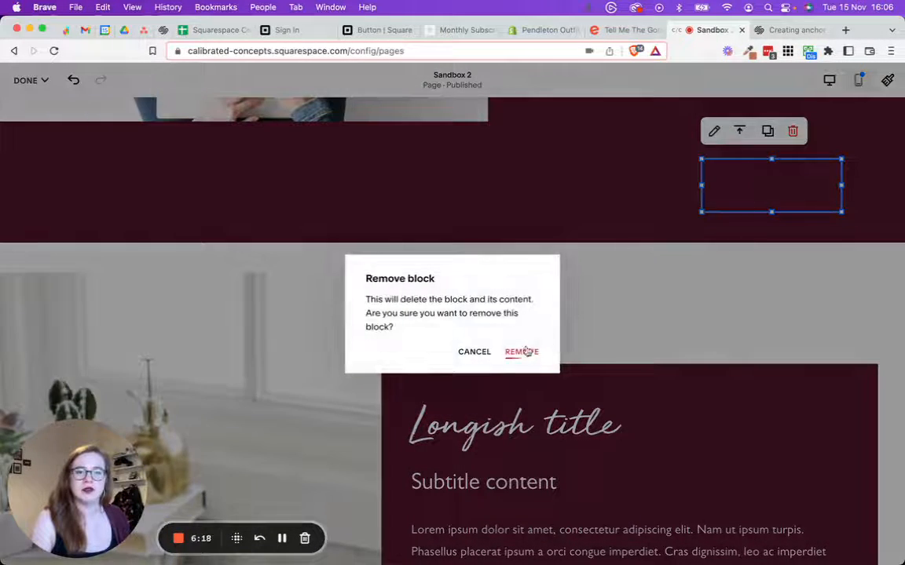
{"action": "left_click", "coordinate": [521, 351]}
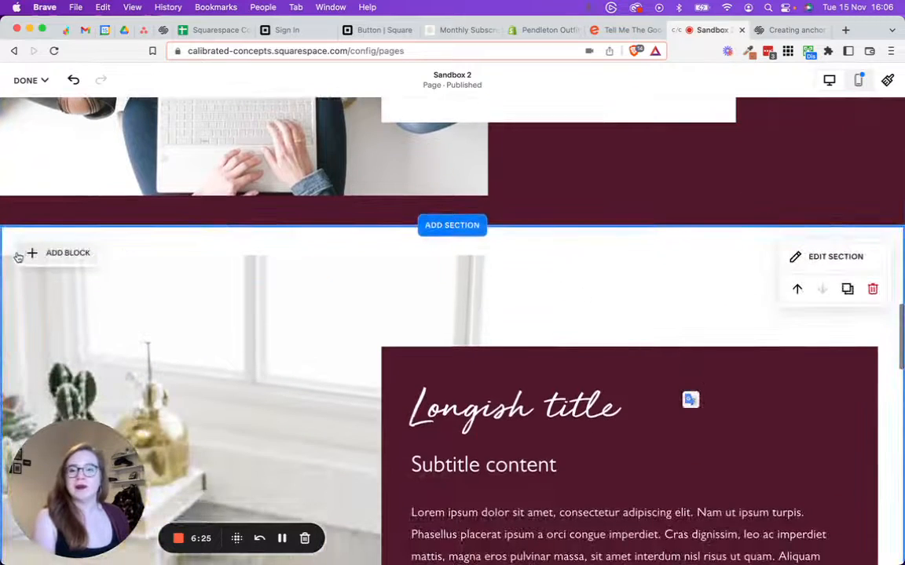
Step: Add the anchor code block to the cactus section and change its id to sandbox-3
{"action": "left_click", "coordinate": [98, 345]}
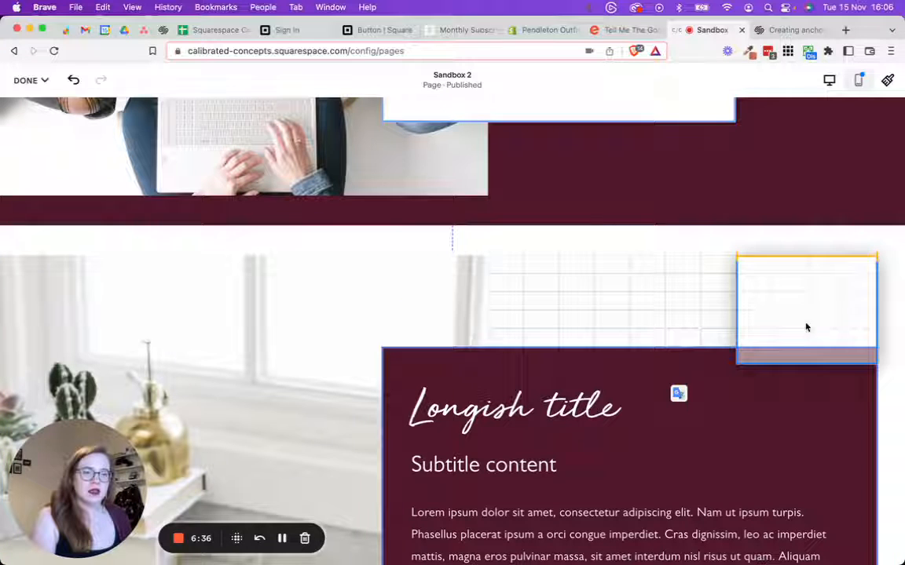
{"action": "left_click", "coordinate": [805, 306]}
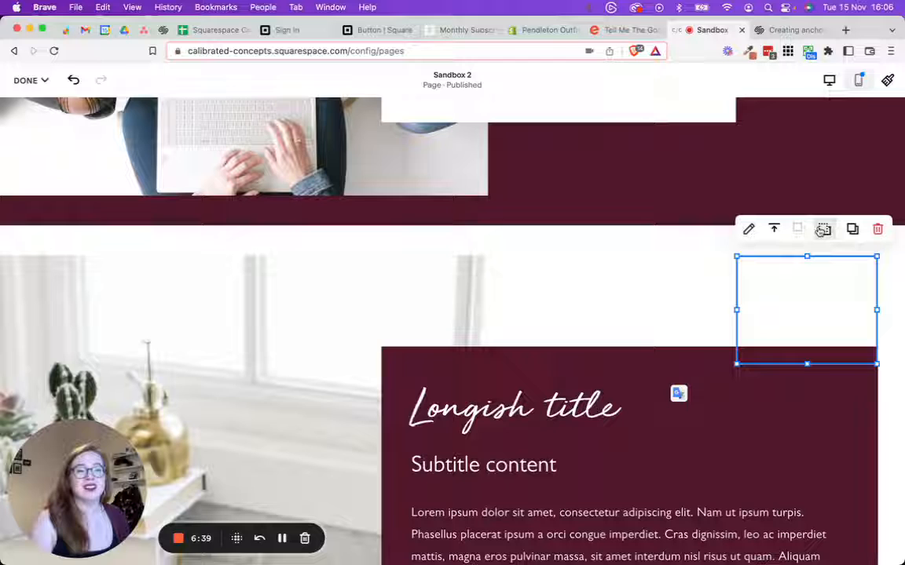
{"action": "left_click", "coordinate": [670, 281]}
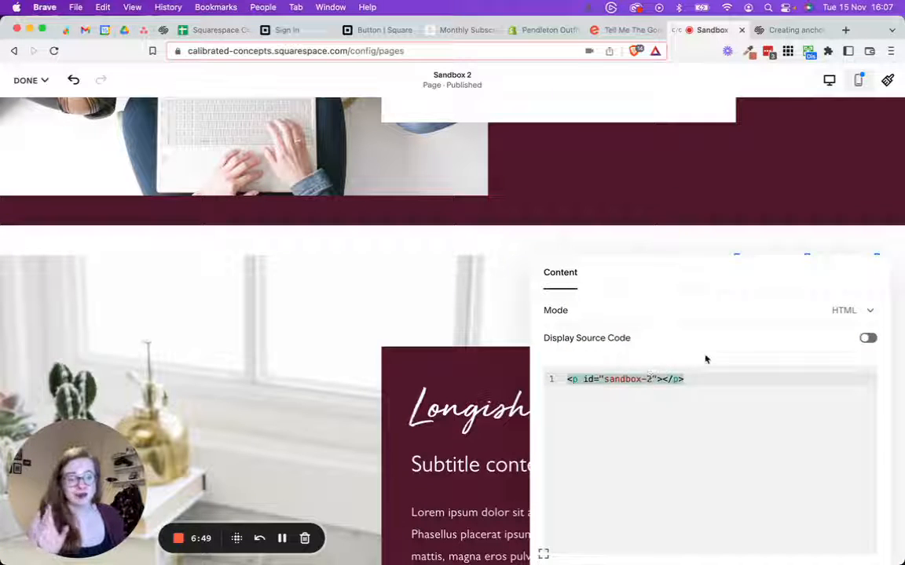
{"action": "type", "text": "3"}
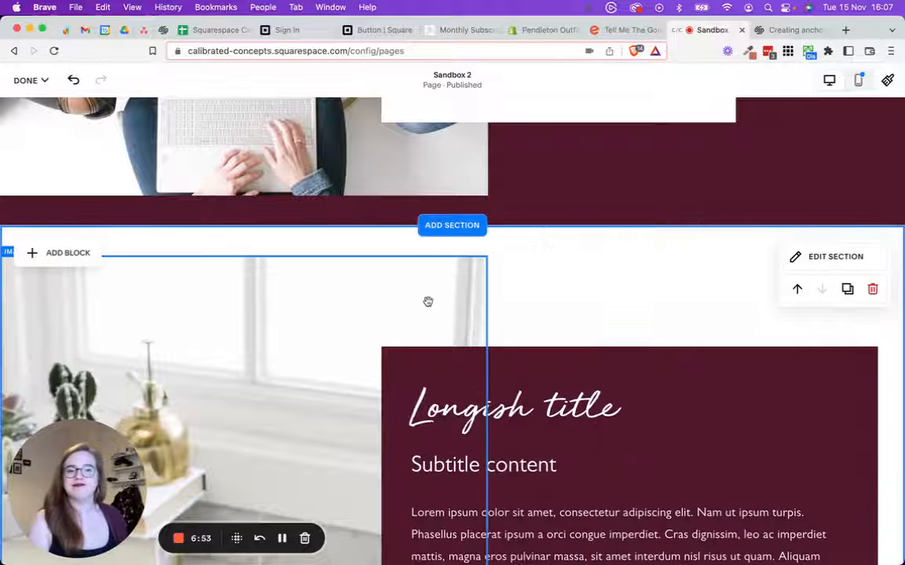
{"action": "left_click", "coordinate": [26, 80]}
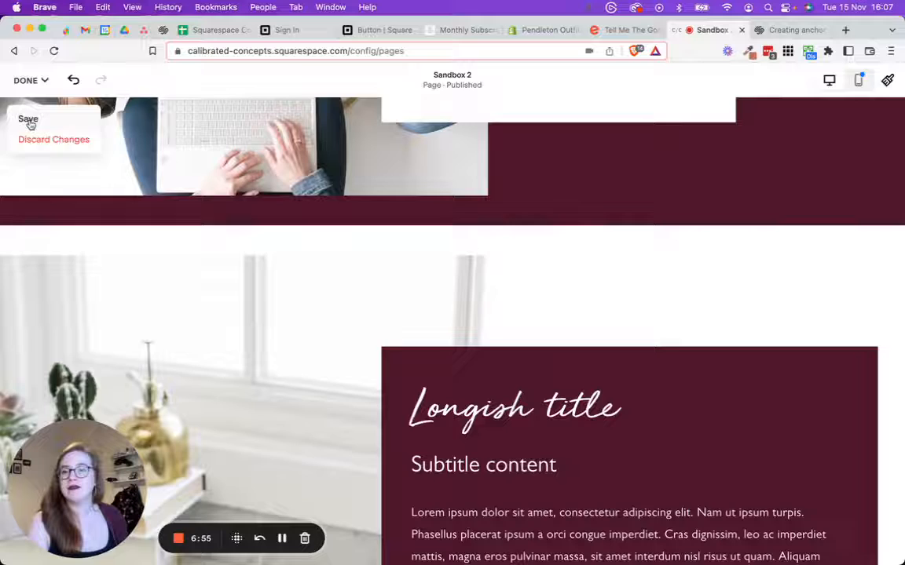
Step: Save the Sandbox 2 changes and switch to the anchor links help article
{"action": "left_click", "coordinate": [28, 120]}
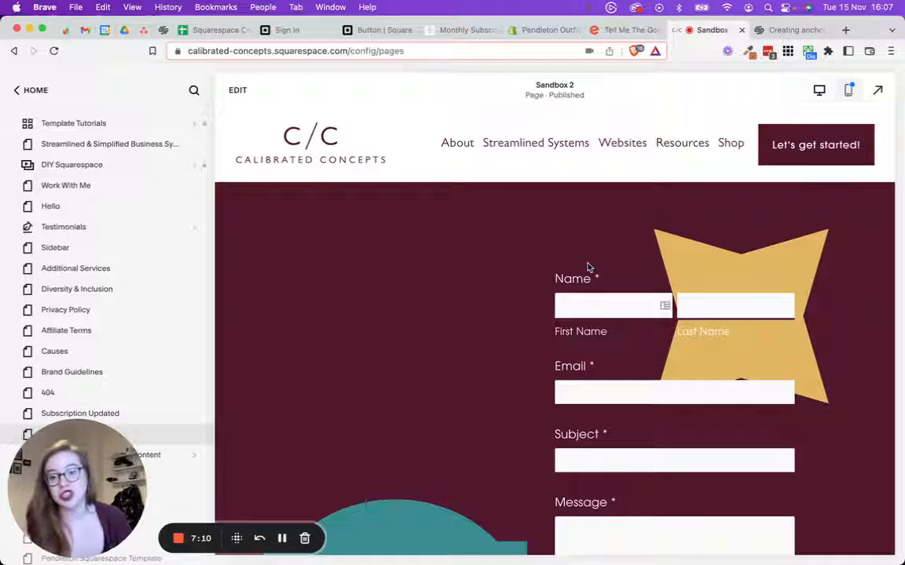
{"action": "left_click", "coordinate": [789, 30]}
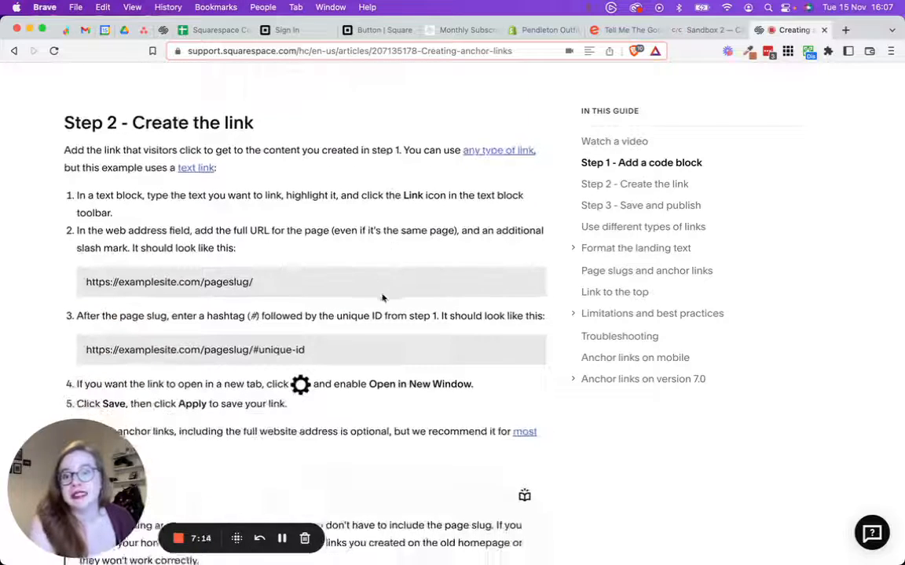
Step: Review the pageslug/#unique-id link format, then return to the site's pages tab
{"action": "scroll", "scroll_direction": "up", "scroll_amount": 3}
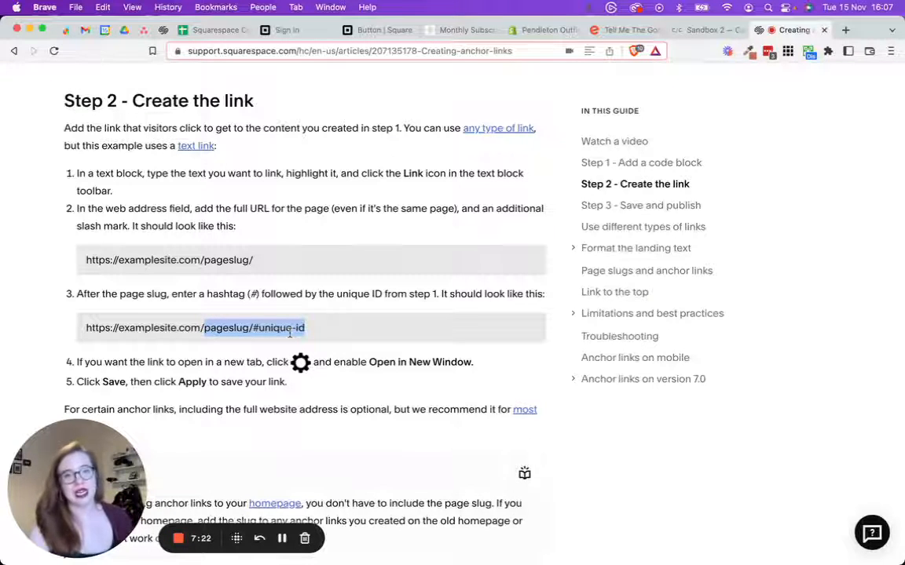
{"action": "left_click", "coordinate": [706, 30]}
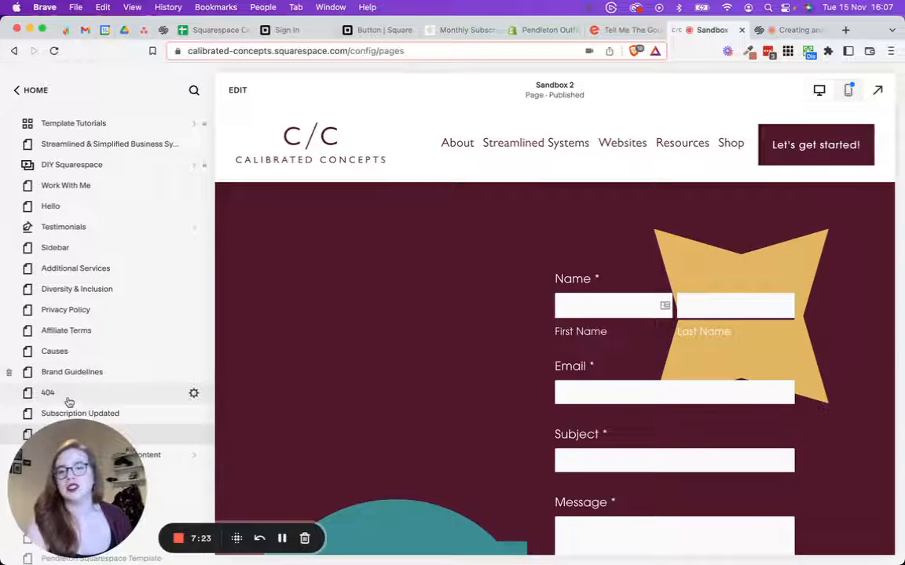
Step: Edit Sandbox 2 and add a button block at the top left of the first section
{"action": "scroll", "scroll_direction": "down", "scroll_amount": 3}
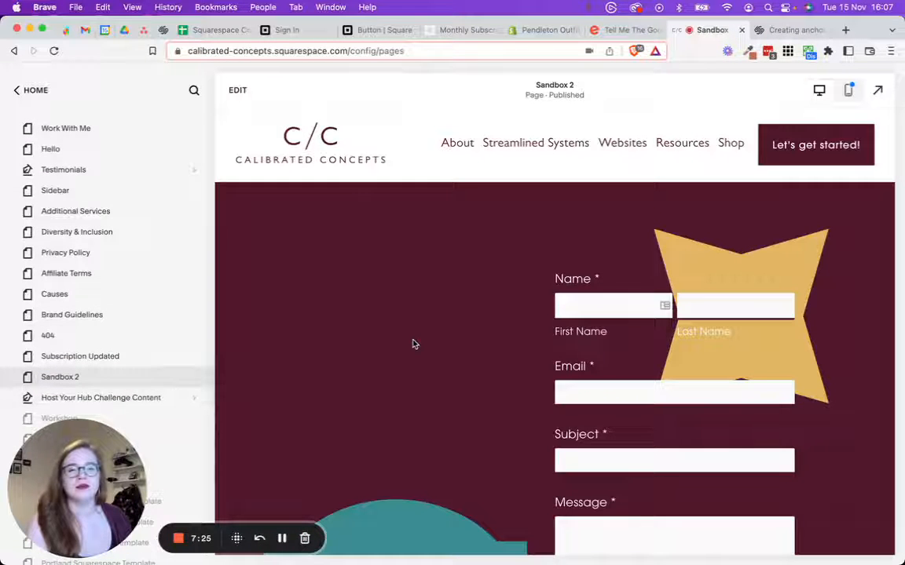
{"action": "left_click", "coordinate": [237, 90]}
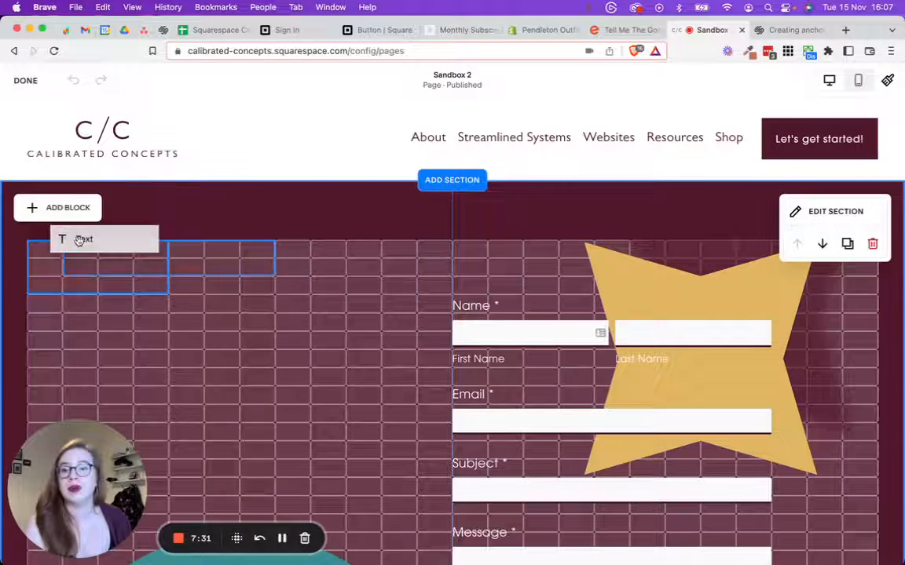
{"action": "left_click", "coordinate": [83, 240]}
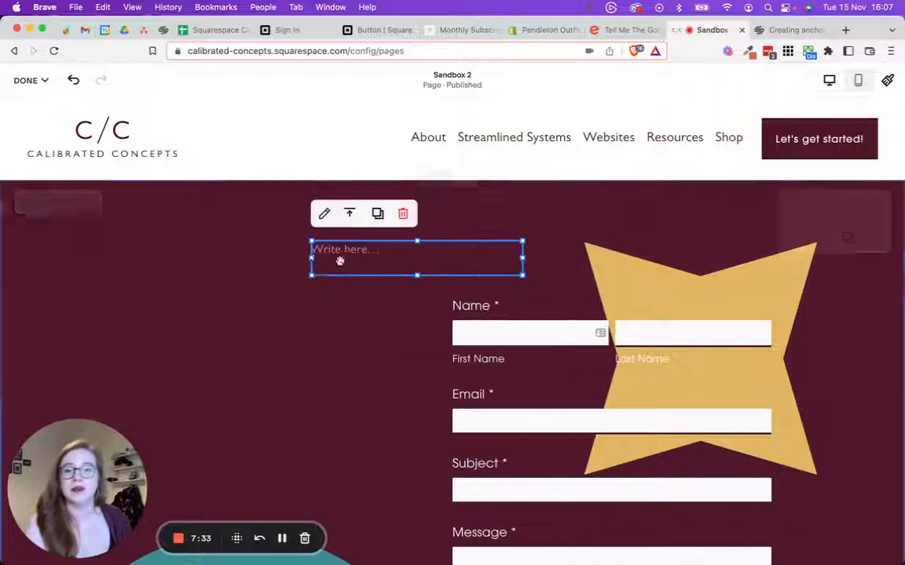
{"action": "left_click", "coordinate": [403, 213]}
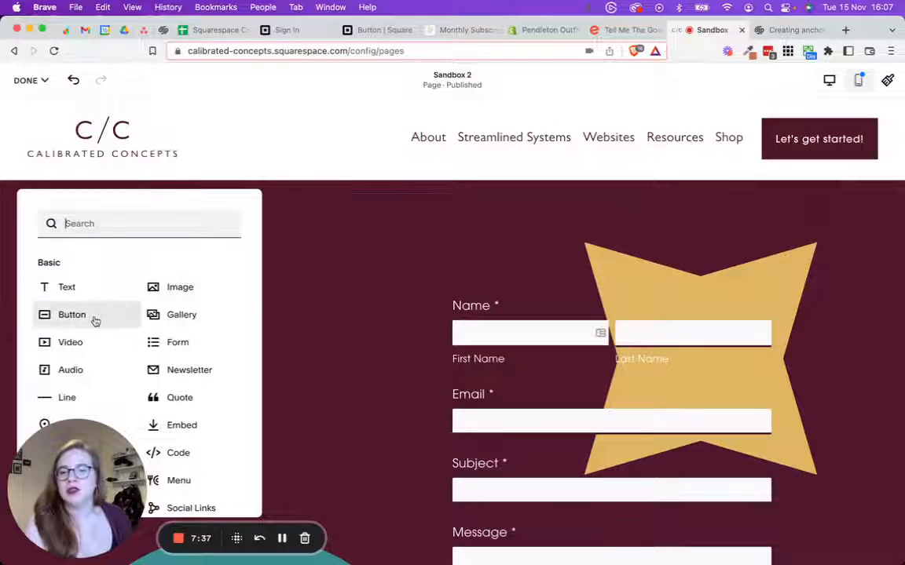
{"action": "left_click", "coordinate": [71, 314]}
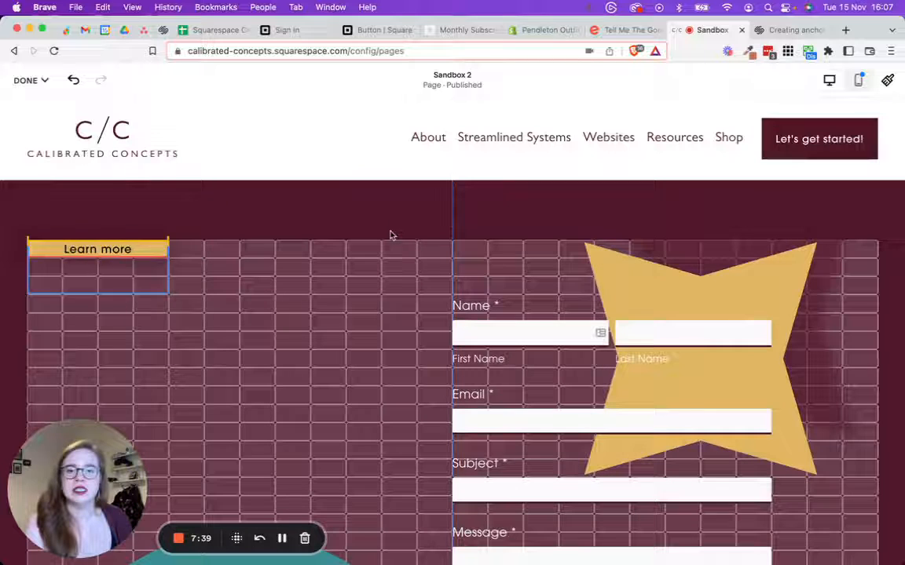
{"action": "left_click_drag", "start_coordinate": [97, 267], "coordinate": [425, 266]}
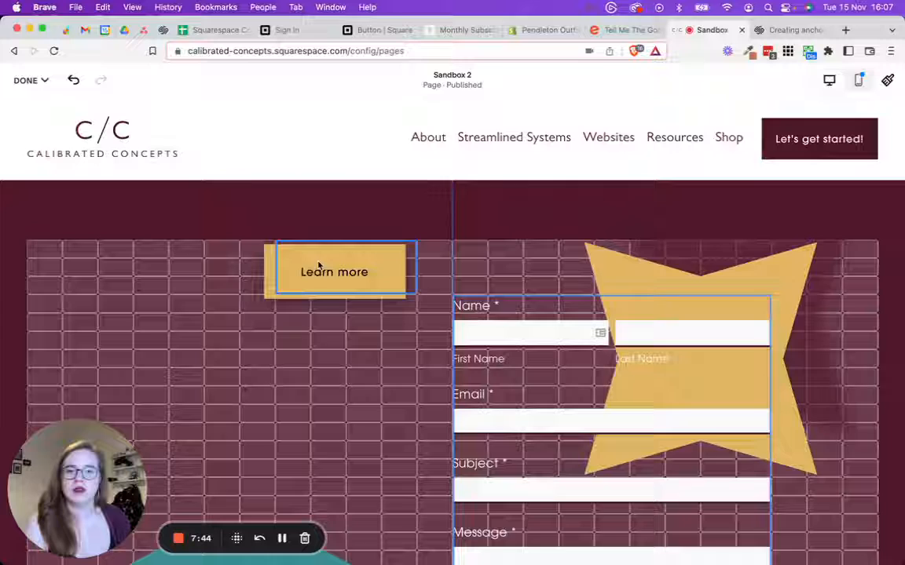
Step: Relabel the button as 'take me to section 3' and reopen its text and link settings
{"action": "left_click", "coordinate": [334, 271]}
{"action": "type", "text": "take me to"}
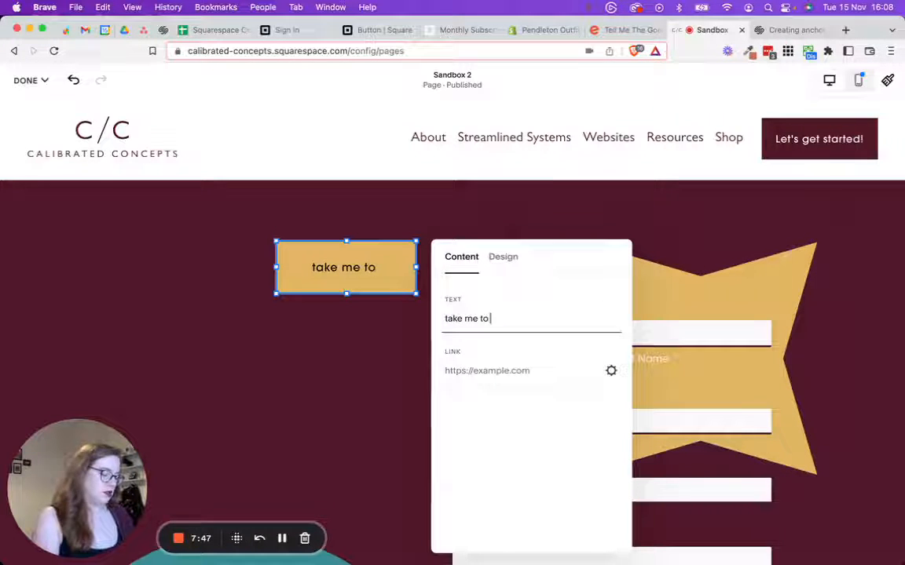
{"action": "type", "text": "section 3"}
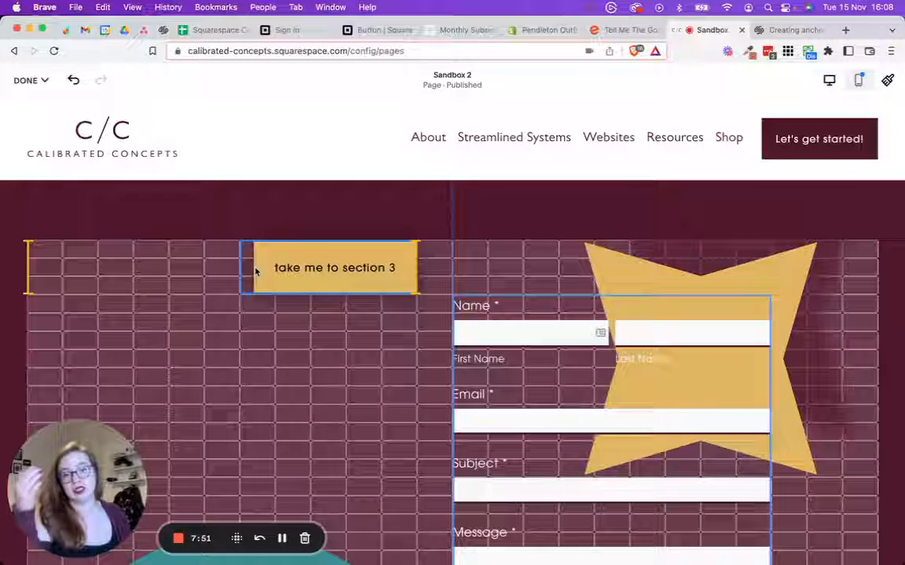
{"action": "left_click", "coordinate": [328, 267]}
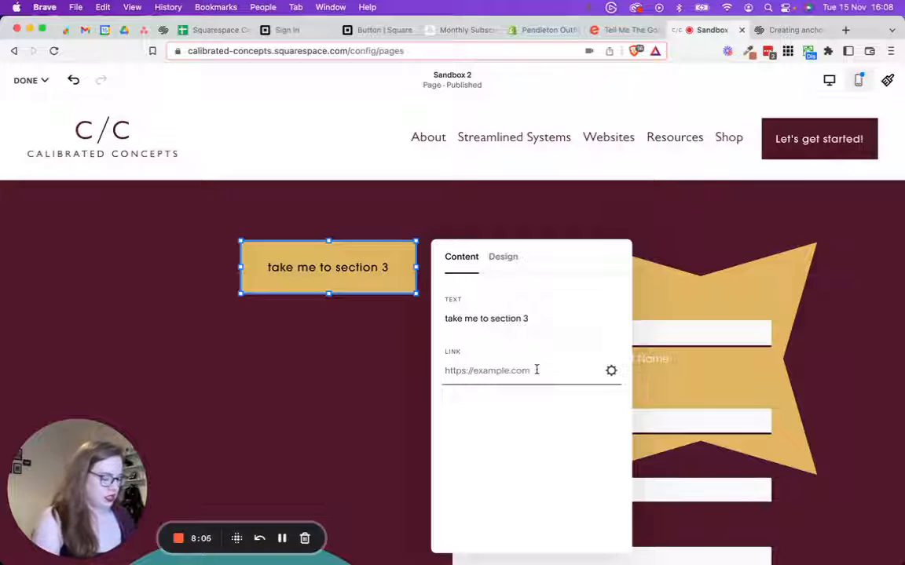
{"action": "type", "text": "/"}
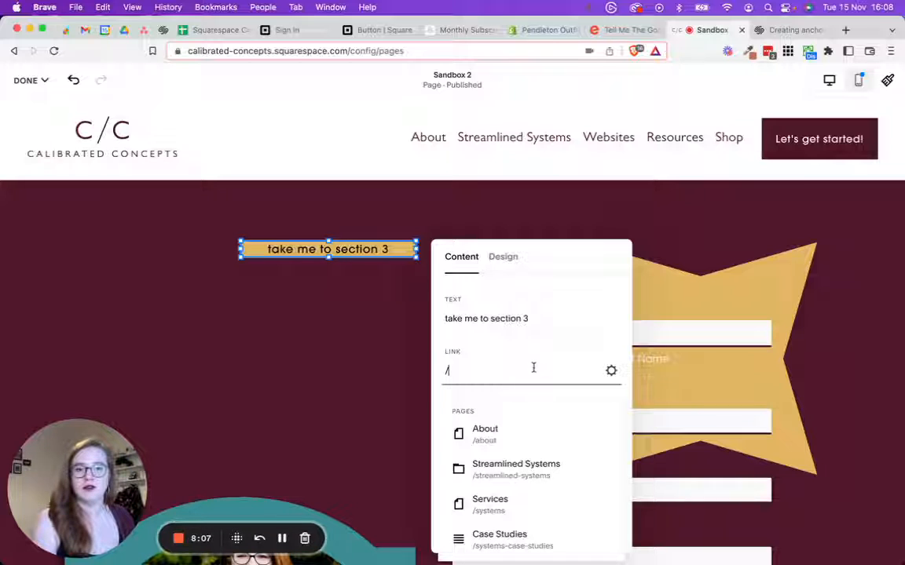
{"action": "left_click", "coordinate": [503, 257]}
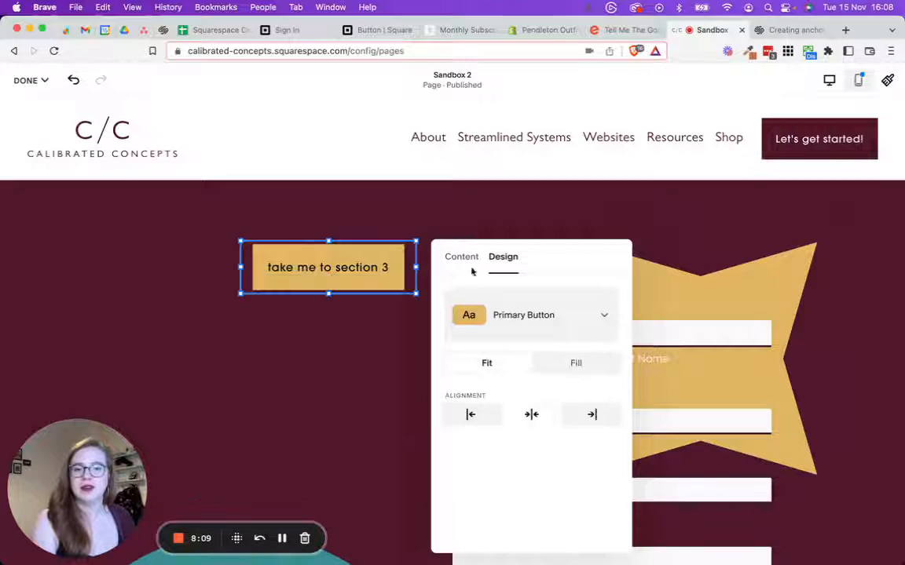
{"action": "left_click", "coordinate": [462, 256]}
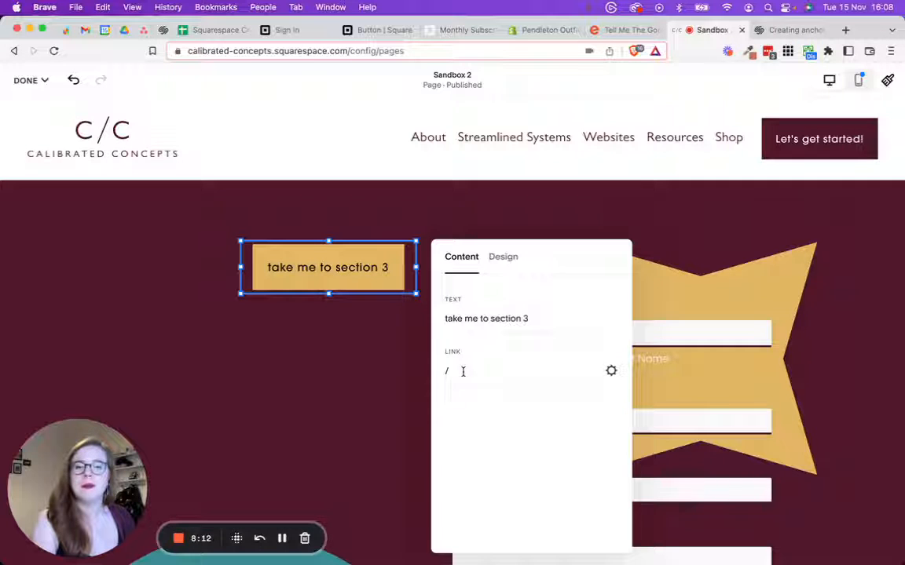
{"action": "left_click", "coordinate": [502, 257]}
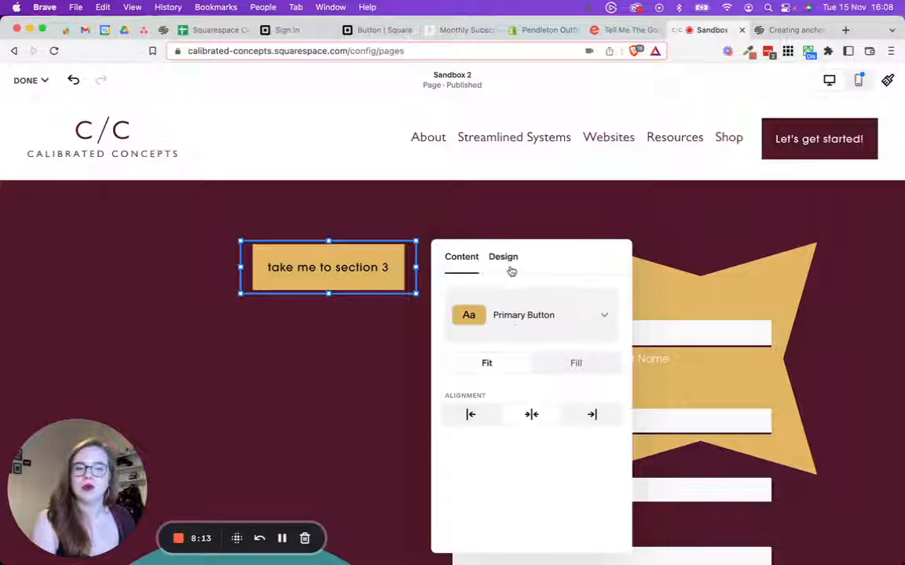
{"action": "left_click", "coordinate": [503, 257]}
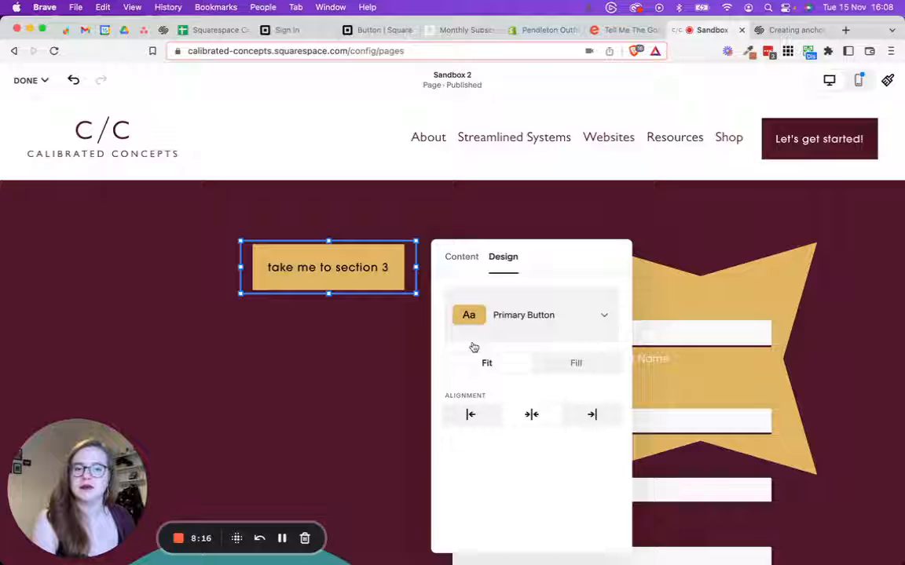
{"action": "left_click", "coordinate": [462, 256]}
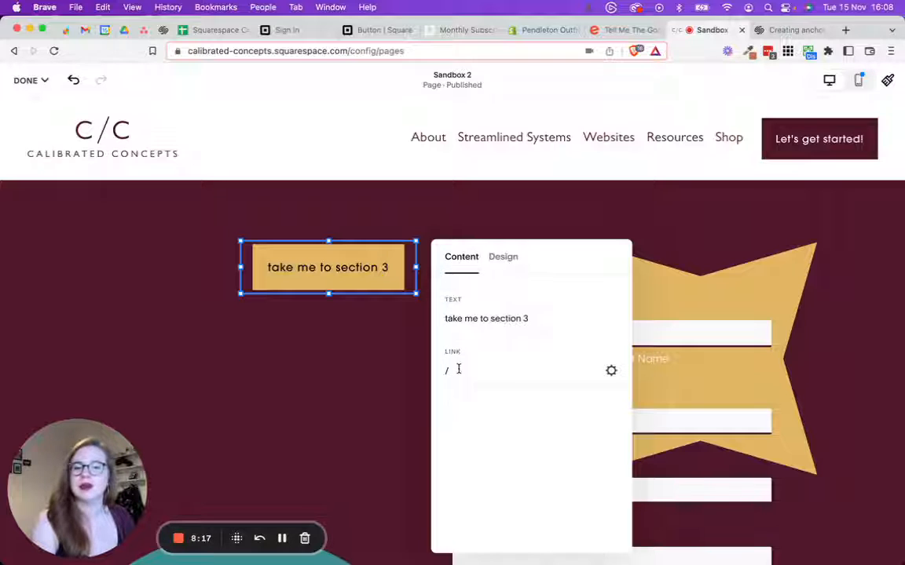
Step: Set the button's link address to /sandbox-2/#sandbox-3
{"action": "left_click", "coordinate": [526, 369]}
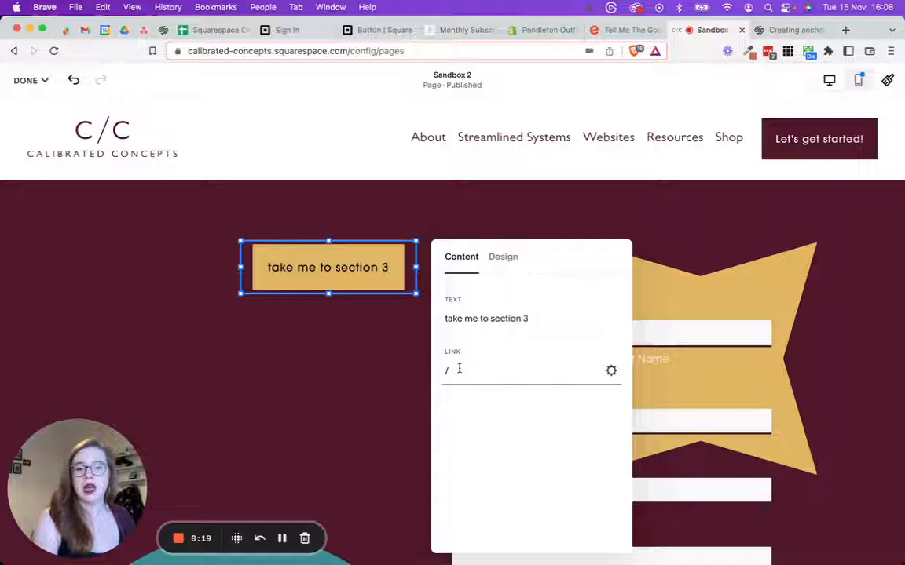
{"action": "type", "text": "sandbox-2"}
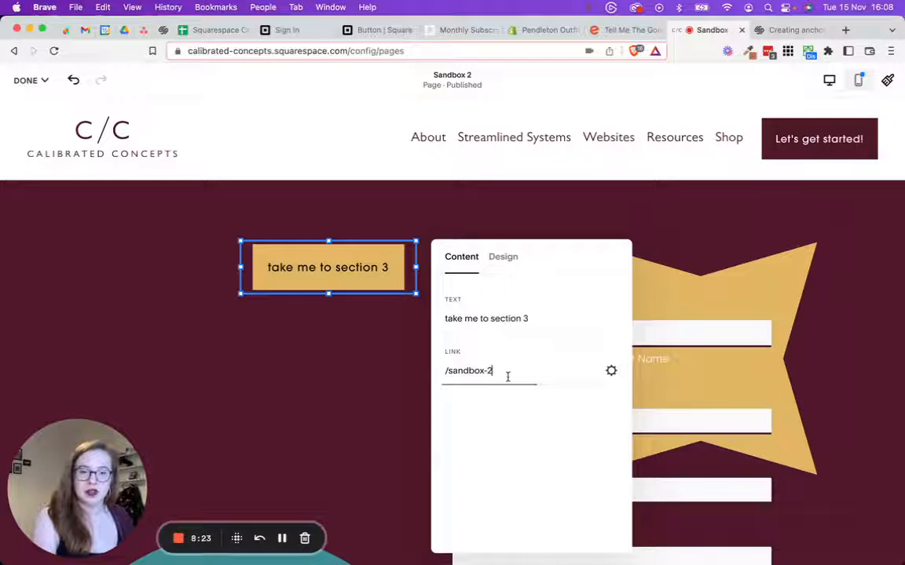
{"action": "type", "text": "/"}
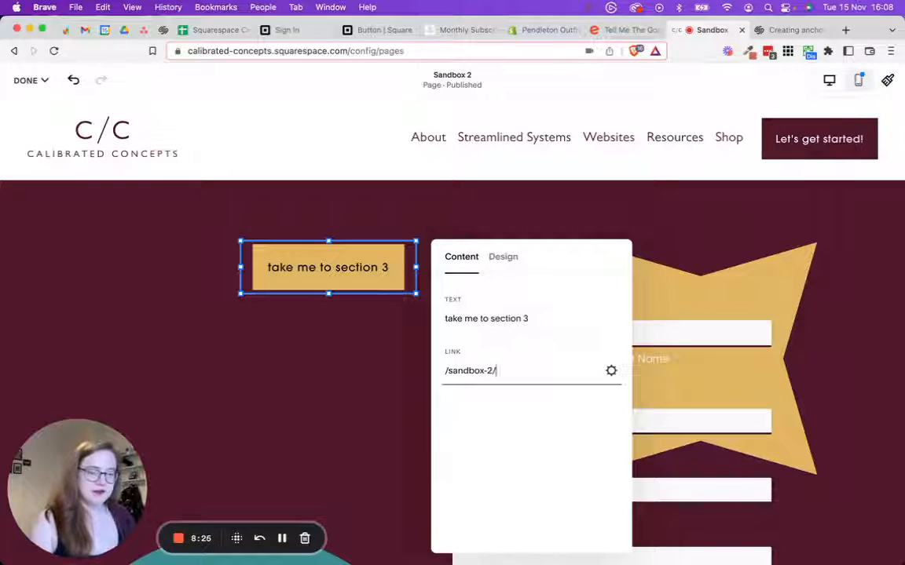
{"action": "type", "text": "#sand"}
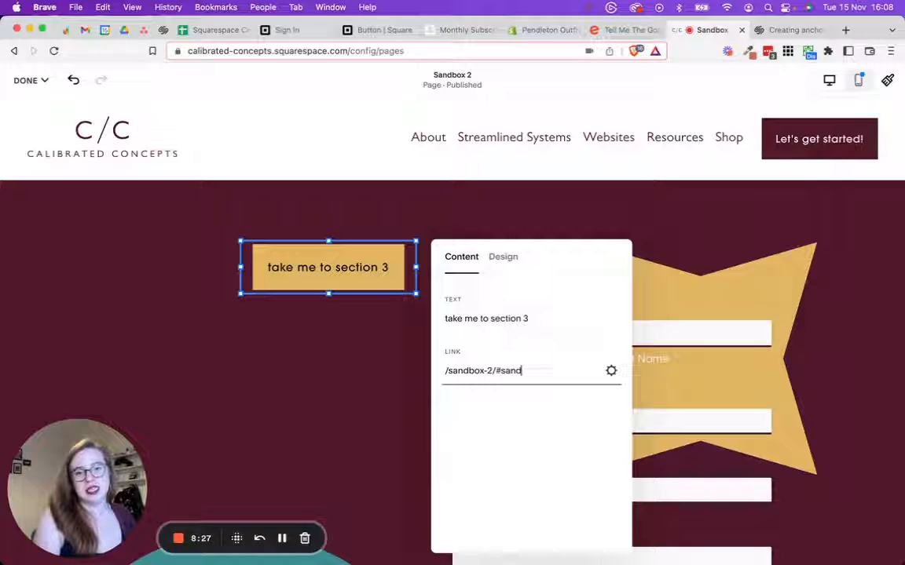
{"action": "type", "text": "box-3"}
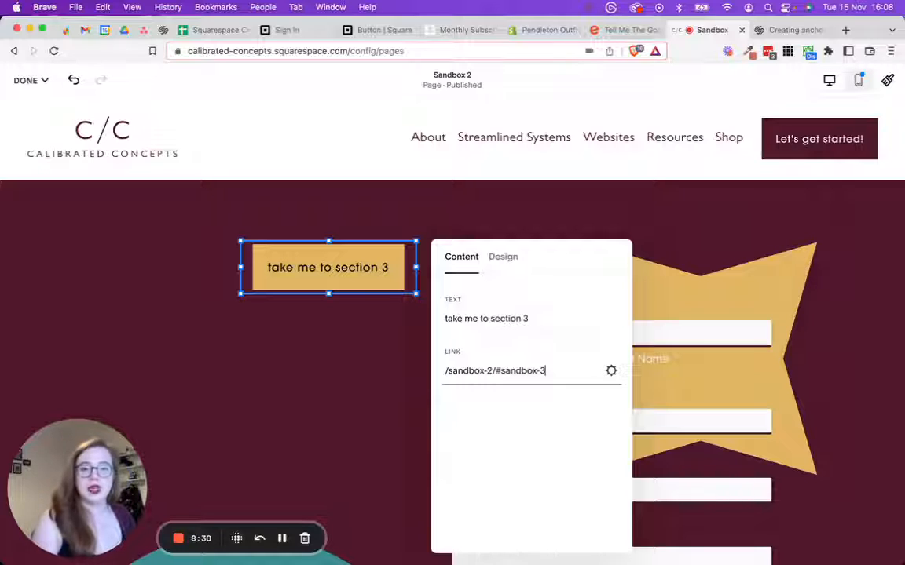
{"action": "mouse_move", "coordinate": [364, 402]}
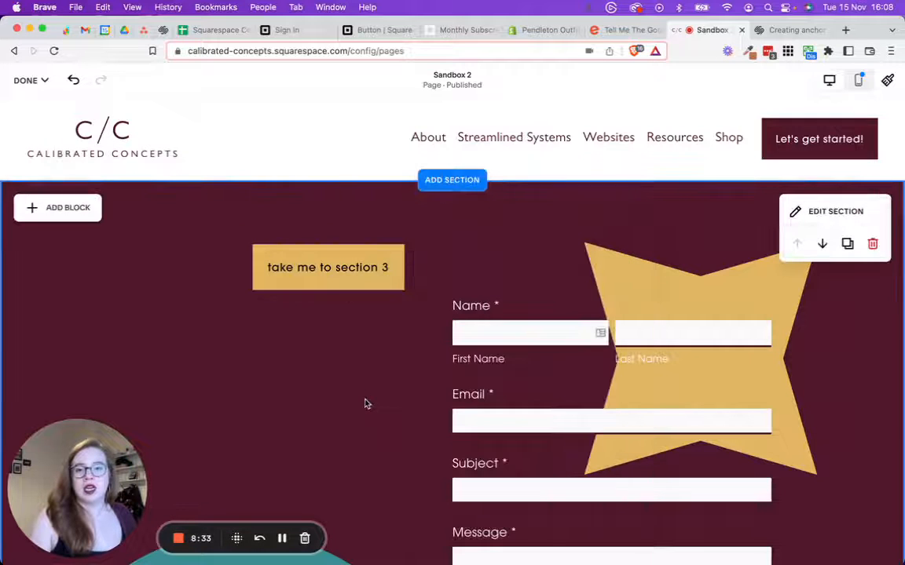
Step: Check the button link, save and exit editing, then scroll through the page preview
{"action": "left_click", "coordinate": [327, 267]}
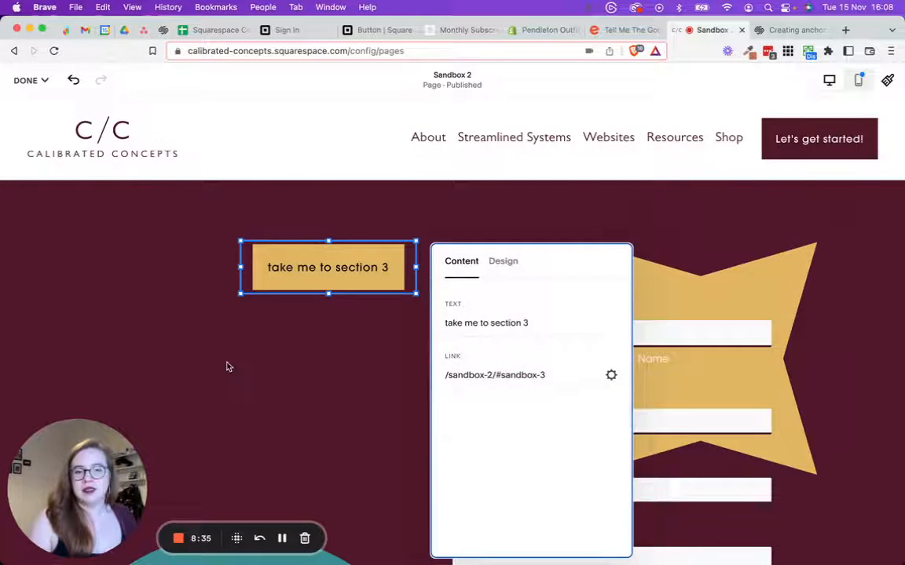
{"action": "left_click", "coordinate": [25, 80]}
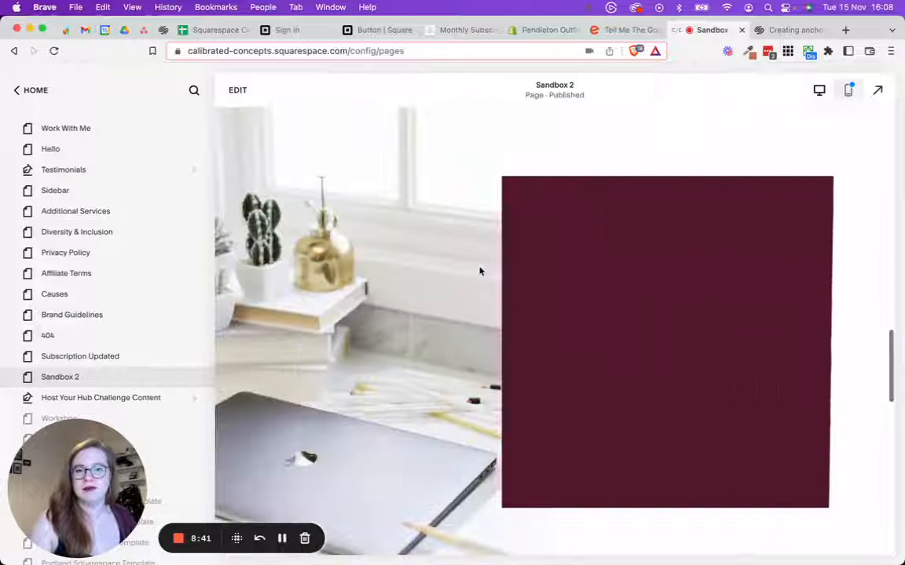
{"action": "scroll", "scroll_direction": "down", "scroll_amount": 3}
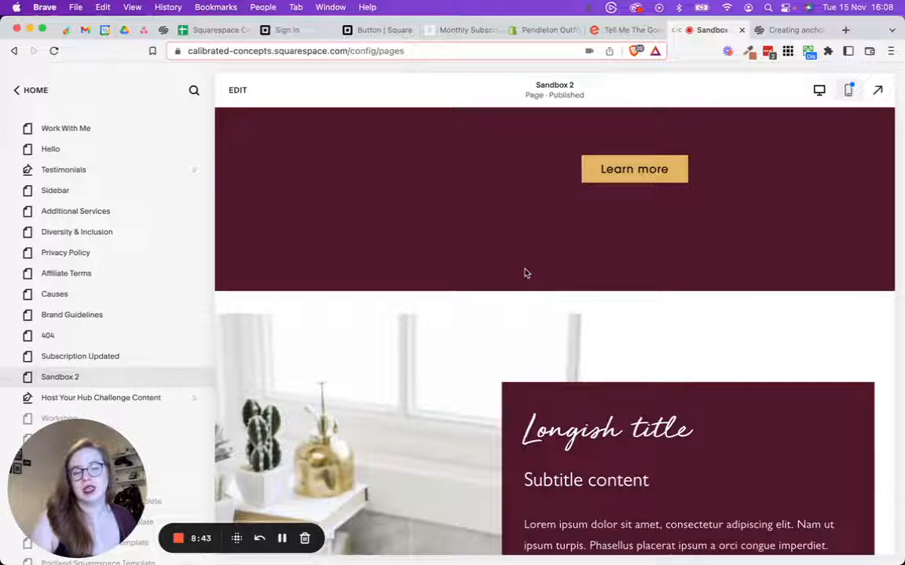
{"action": "scroll", "scroll_direction": "down", "scroll_amount": 3}
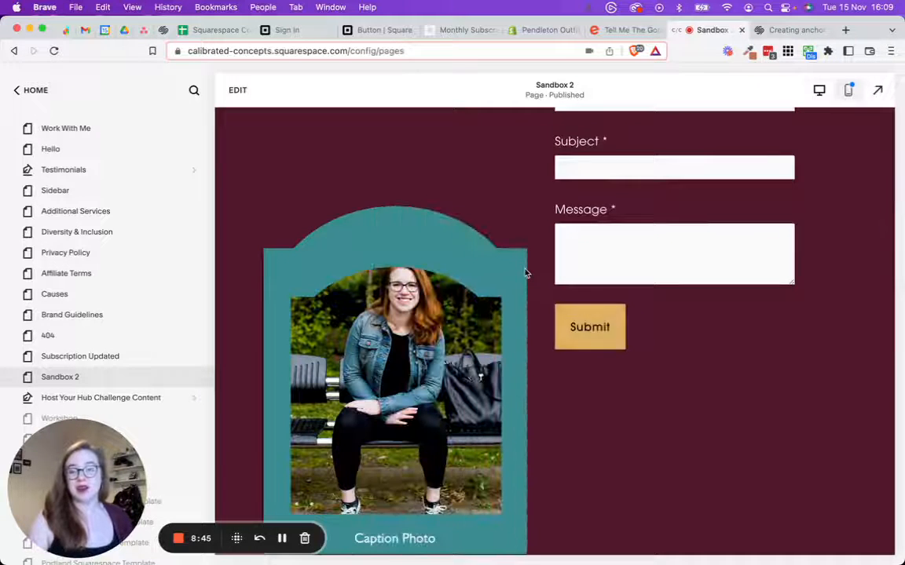
{"action": "scroll", "scroll_direction": "up", "scroll_amount": 3}
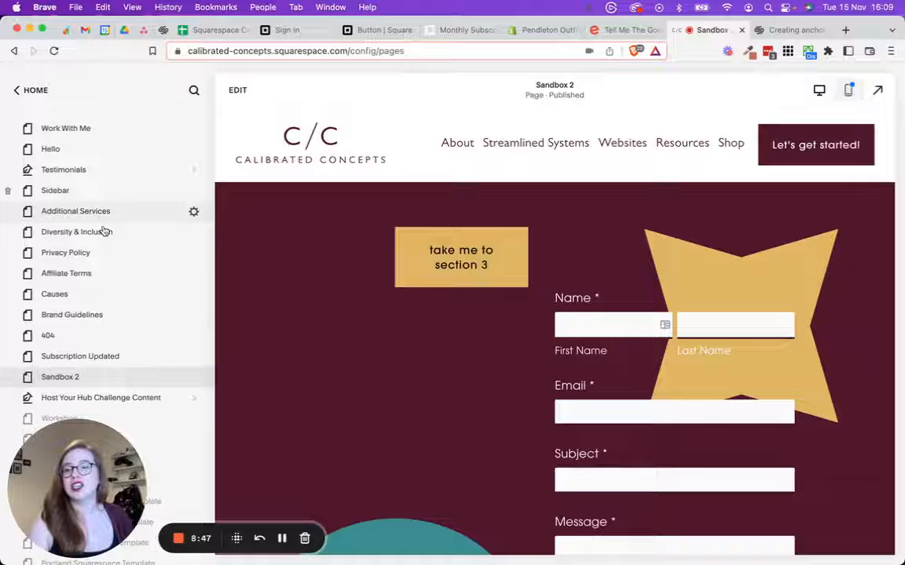
{"action": "scroll", "scroll_direction": "down", "scroll_amount": 3}
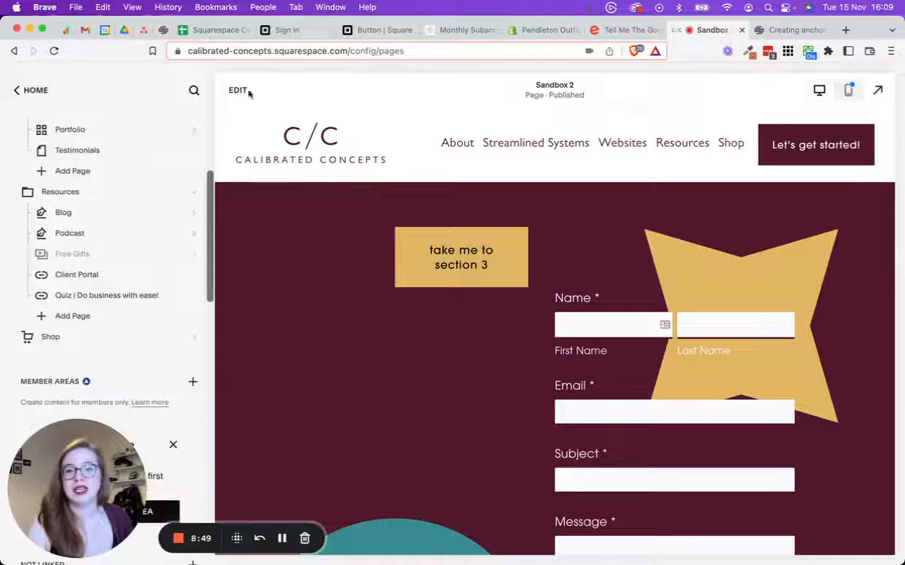
Step: Re-edit the page and start replacing the button link with the full calibratedconcepts.com URL
{"action": "left_click", "coordinate": [238, 89]}
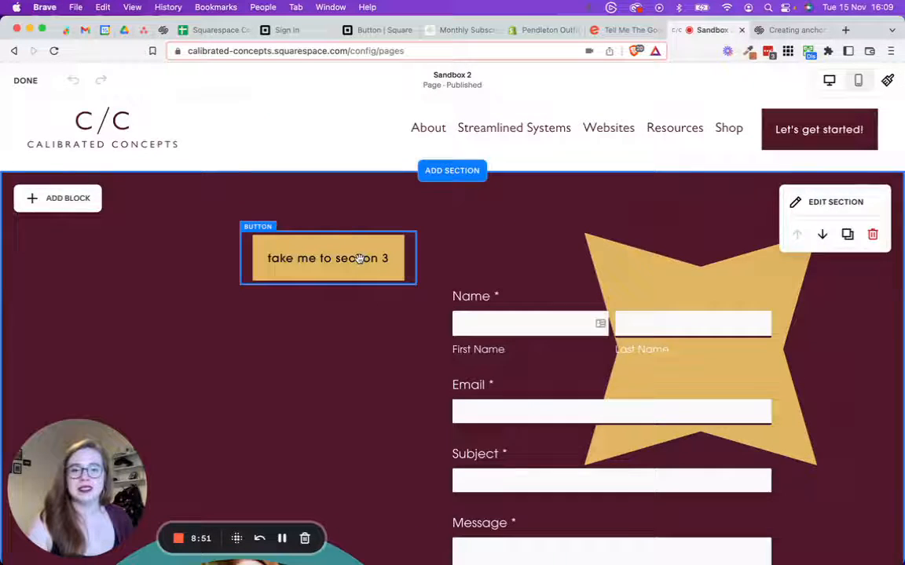
{"action": "left_click", "coordinate": [328, 258]}
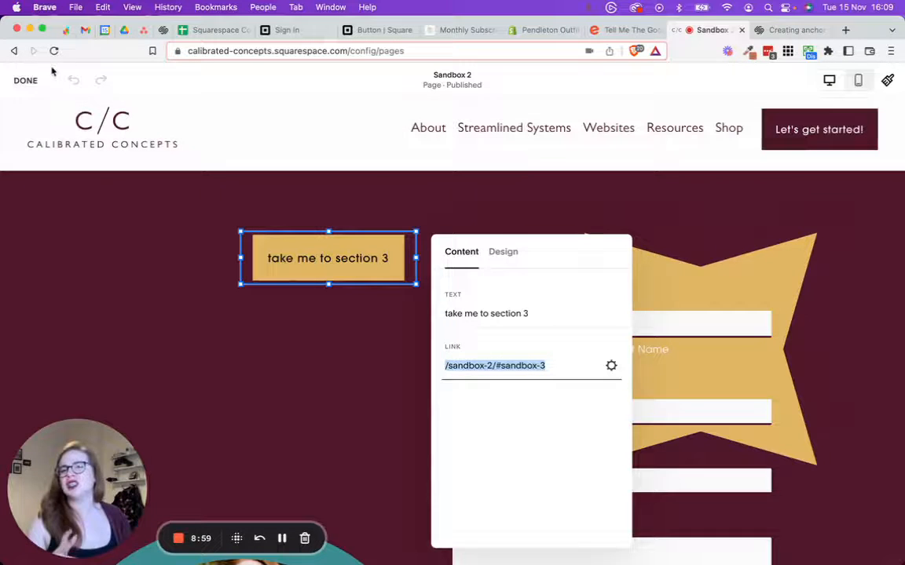
{"action": "mouse_move", "coordinate": [25, 81]}
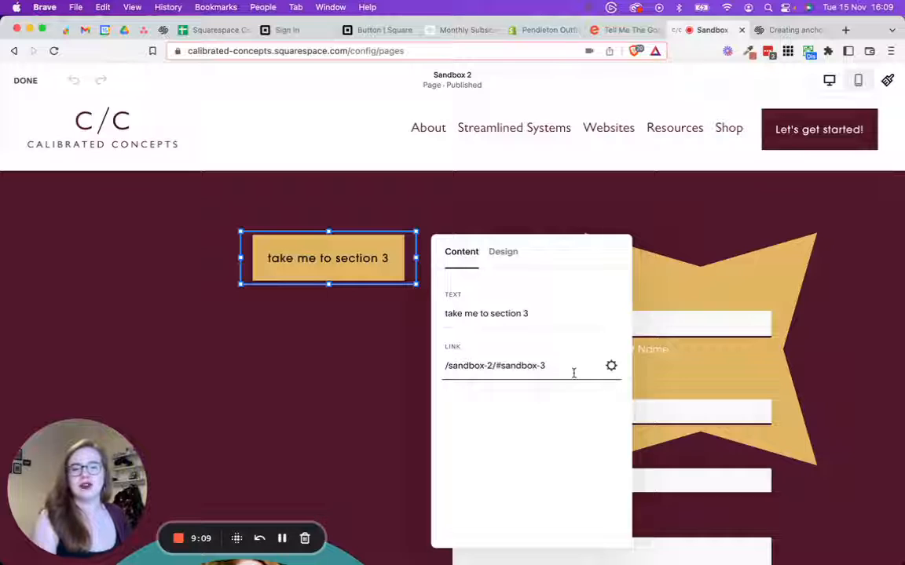
{"action": "triple_click", "coordinate": [495, 365]}
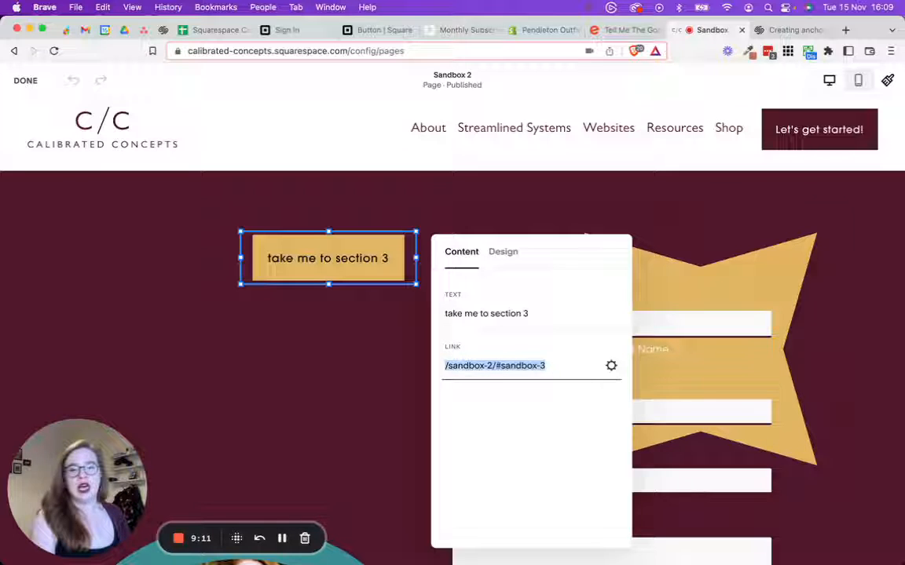
{"action": "type", "text": "calibratedconcepts.com"}
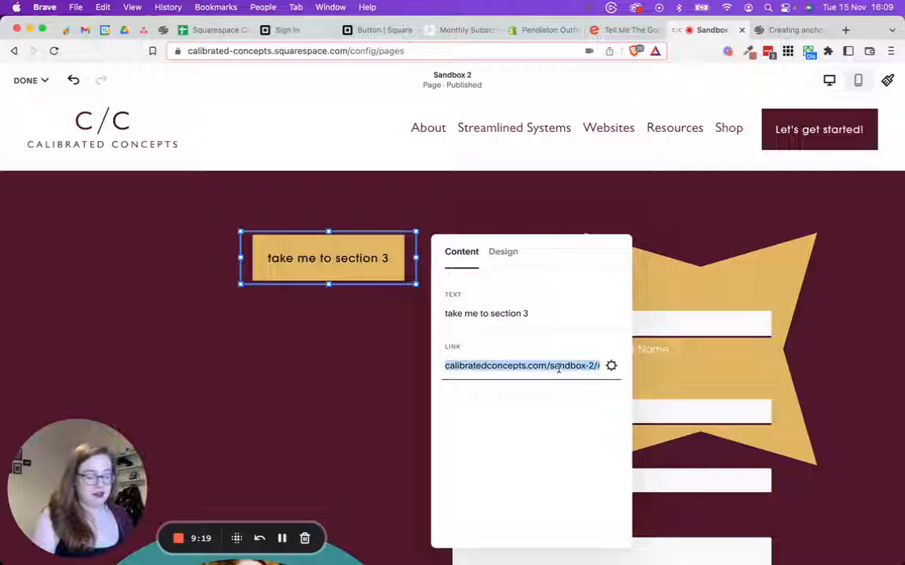
{"action": "mouse_move", "coordinate": [384, 401]}
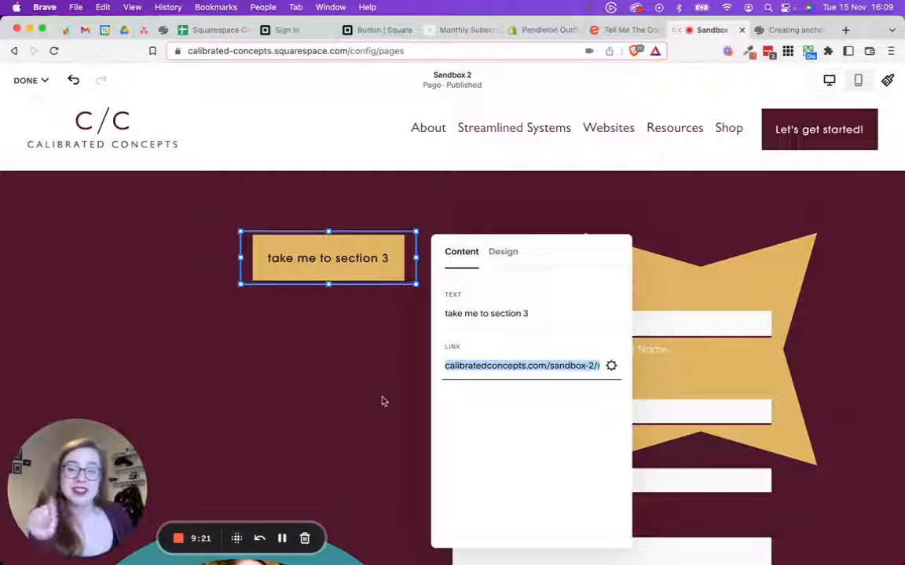